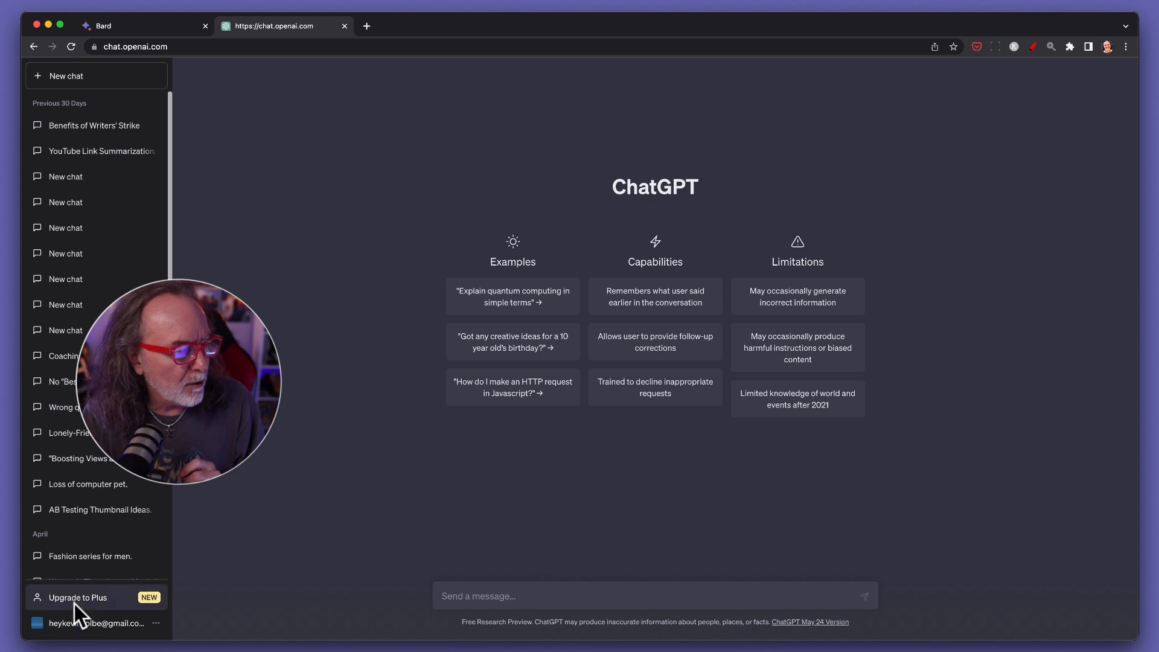
pyautogui.moveTo(310, 577)
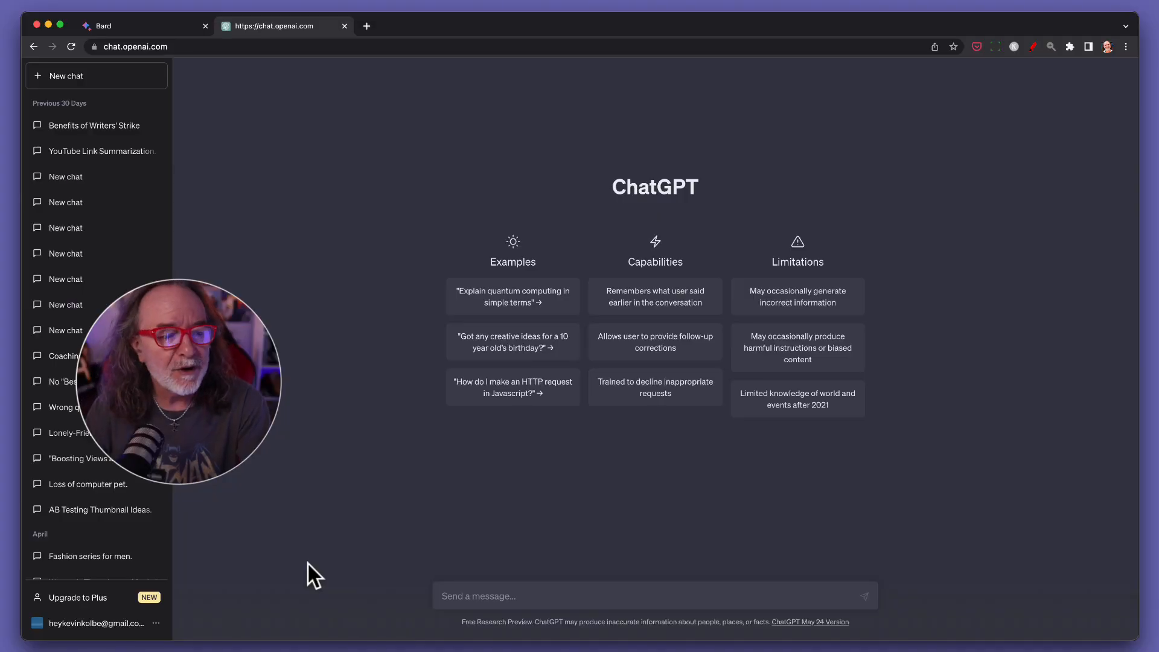
pyautogui.moveTo(78, 598)
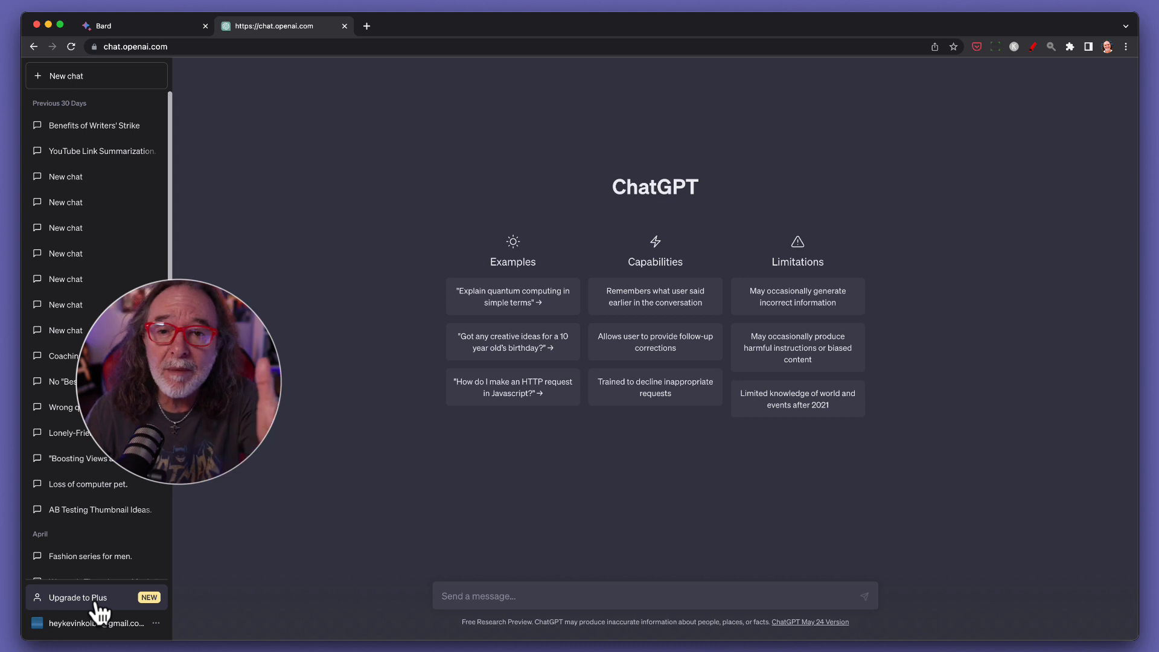
# Ask Bard for a video idea about growing on YouTube.
pyautogui.click(77, 597)
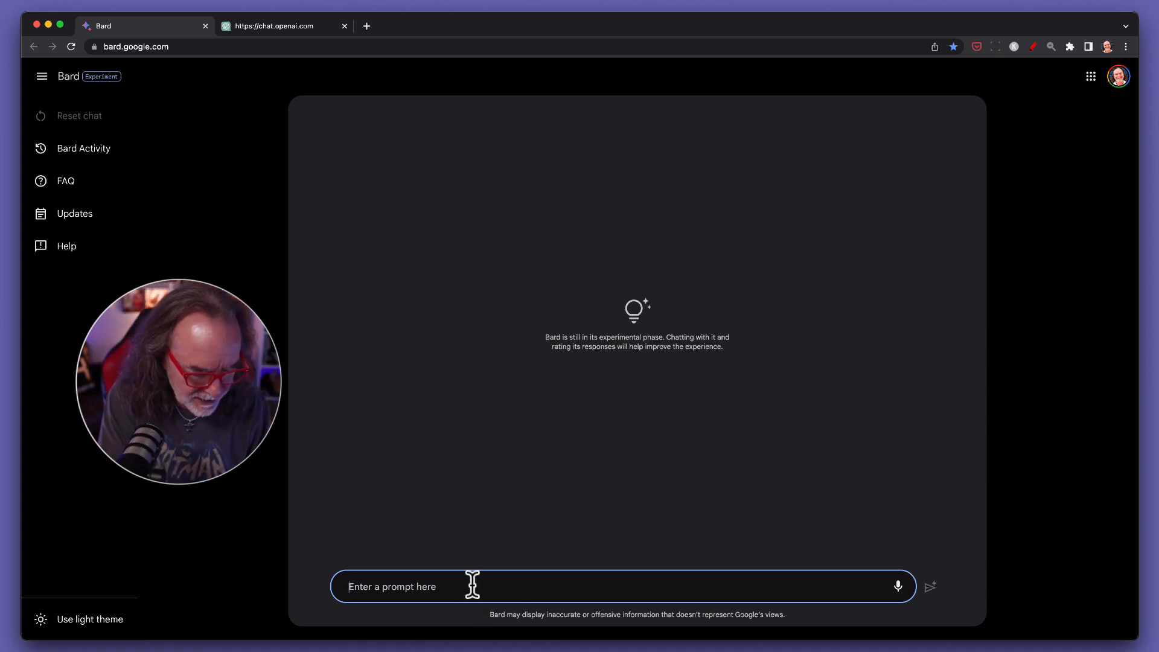
pyautogui.write('give me')
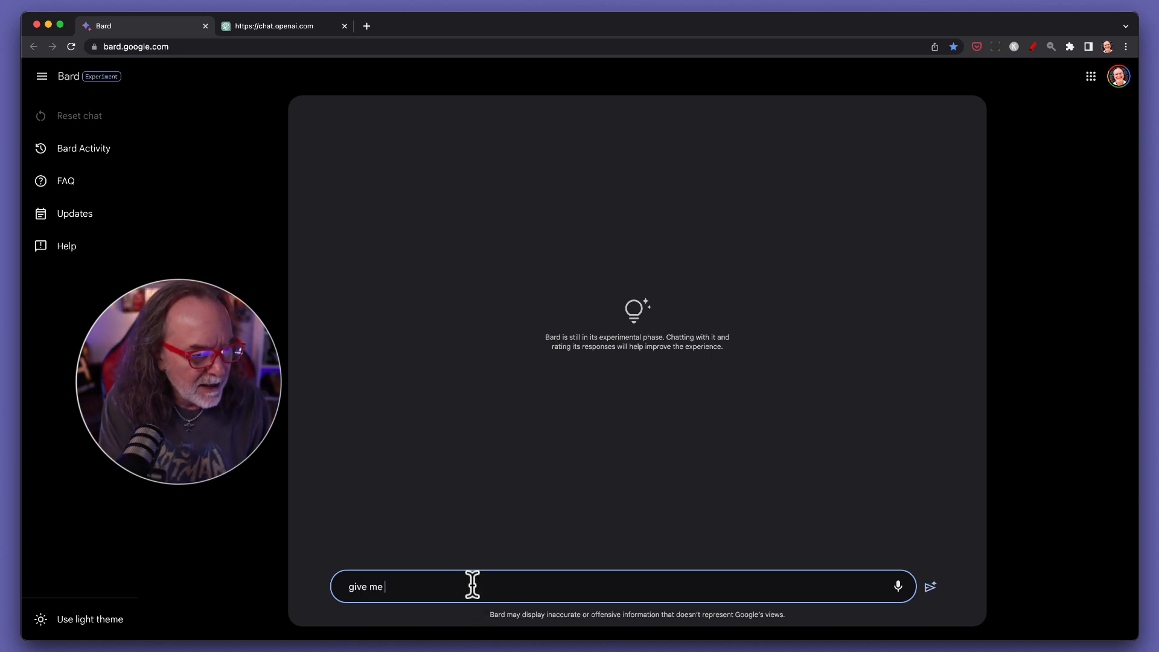
pyautogui.write('a video ide')
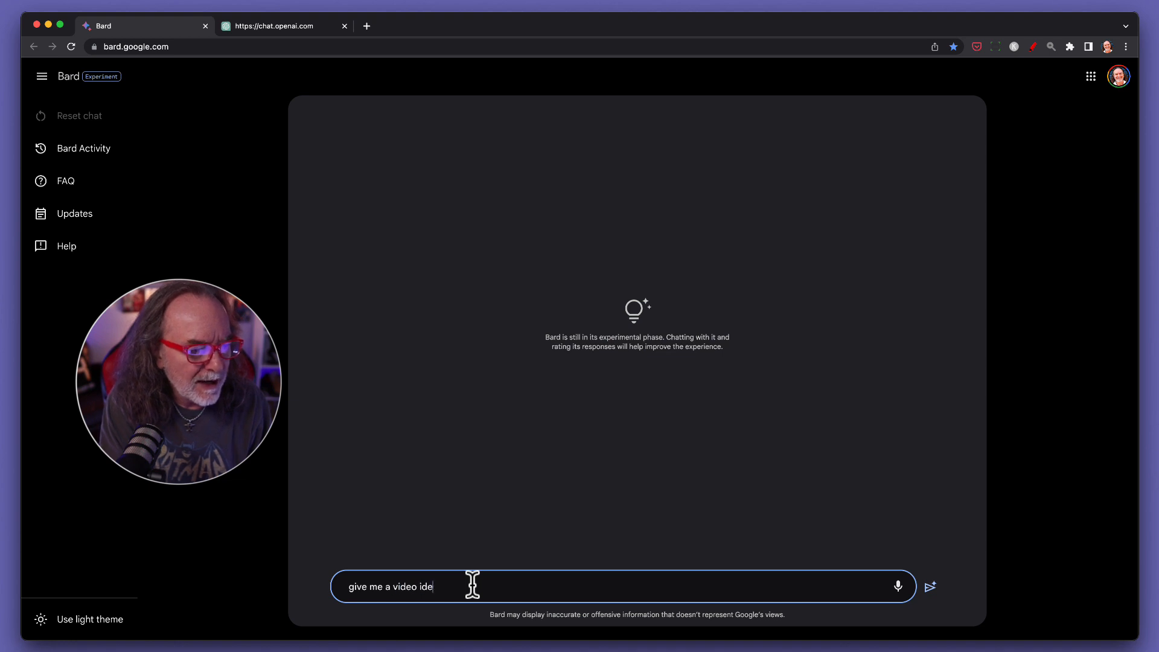
pyautogui.write('a about rowing')
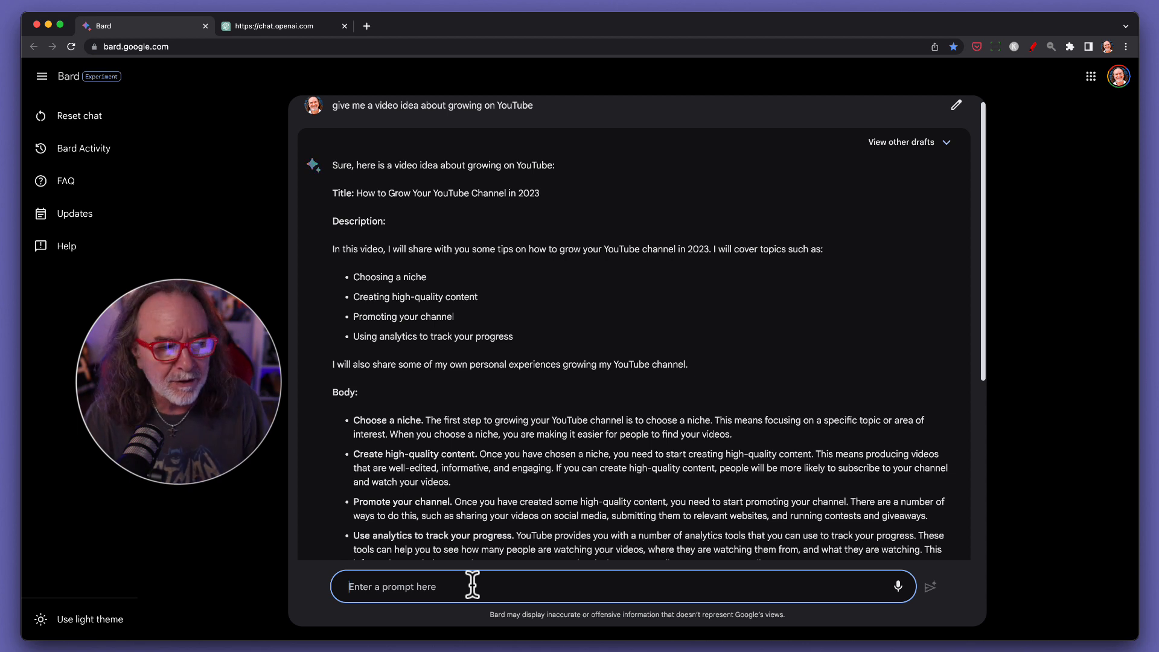
pyautogui.moveTo(474, 586)
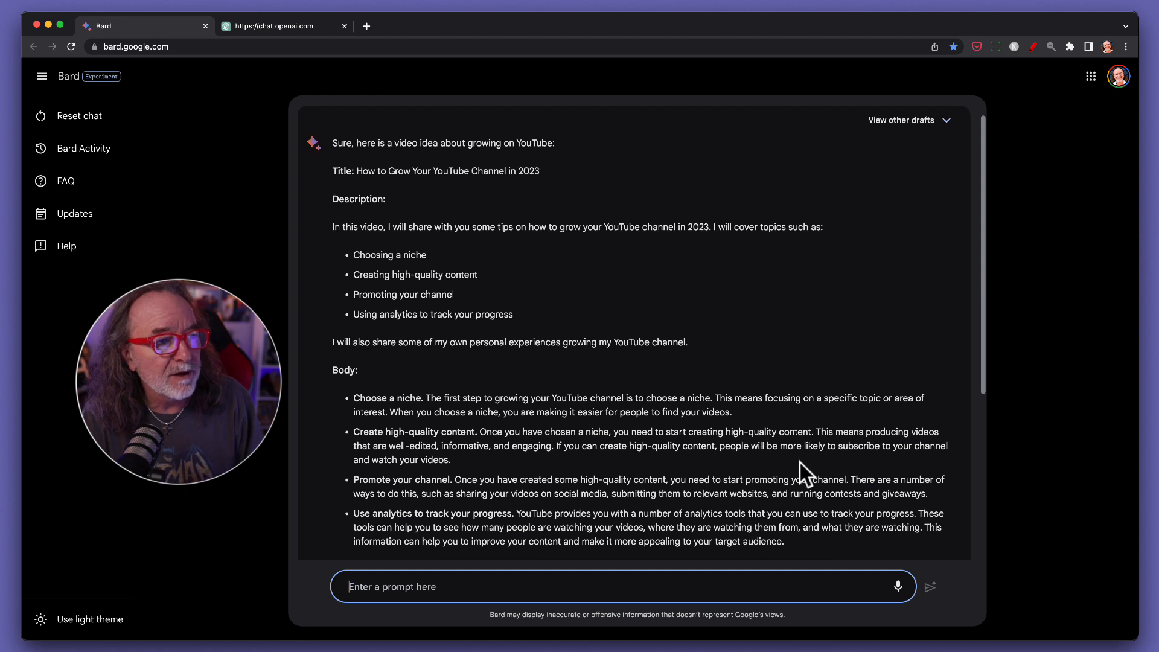
pyautogui.scroll(3)
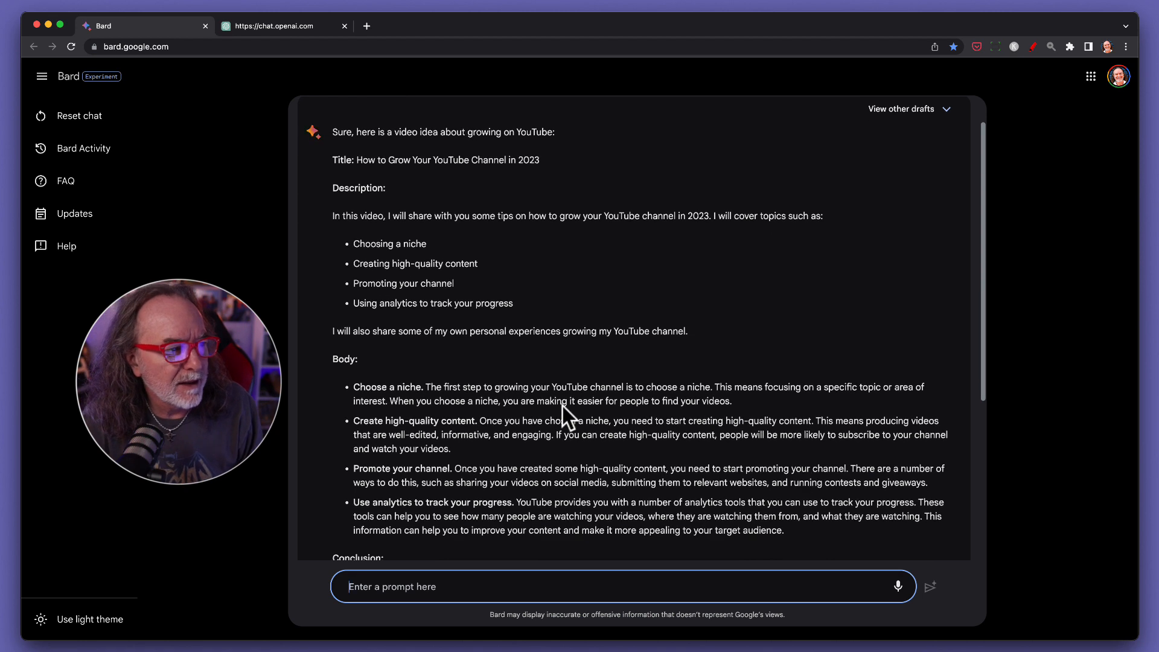
pyautogui.moveTo(388, 277)
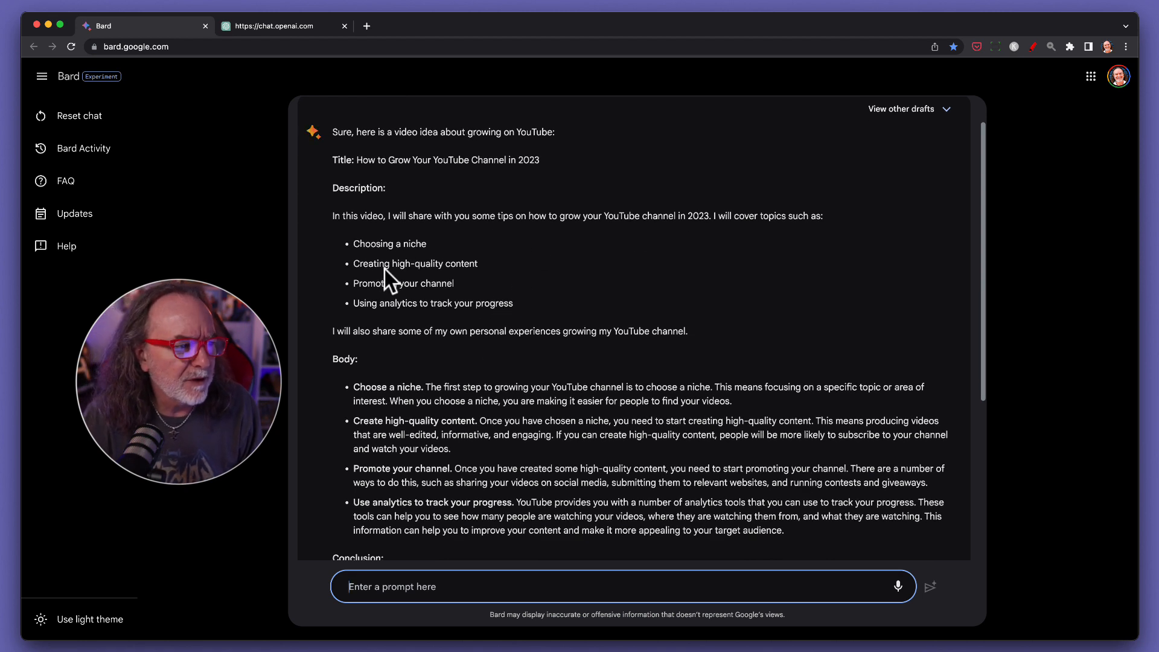
pyautogui.scroll(-3)
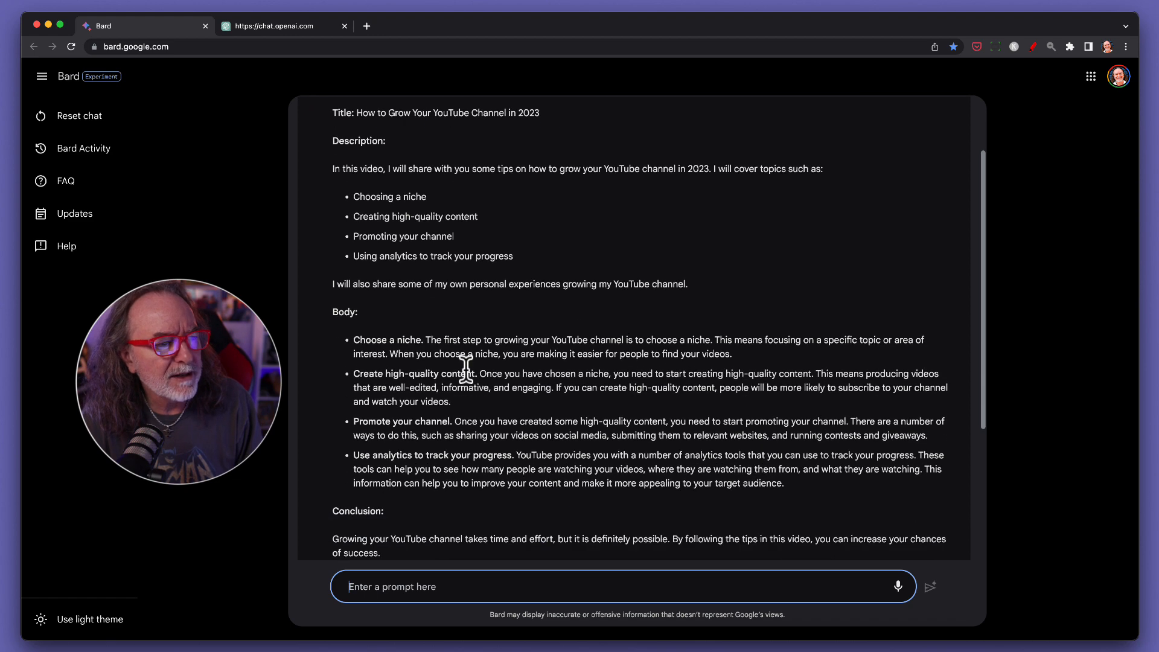
pyautogui.scroll(-3)
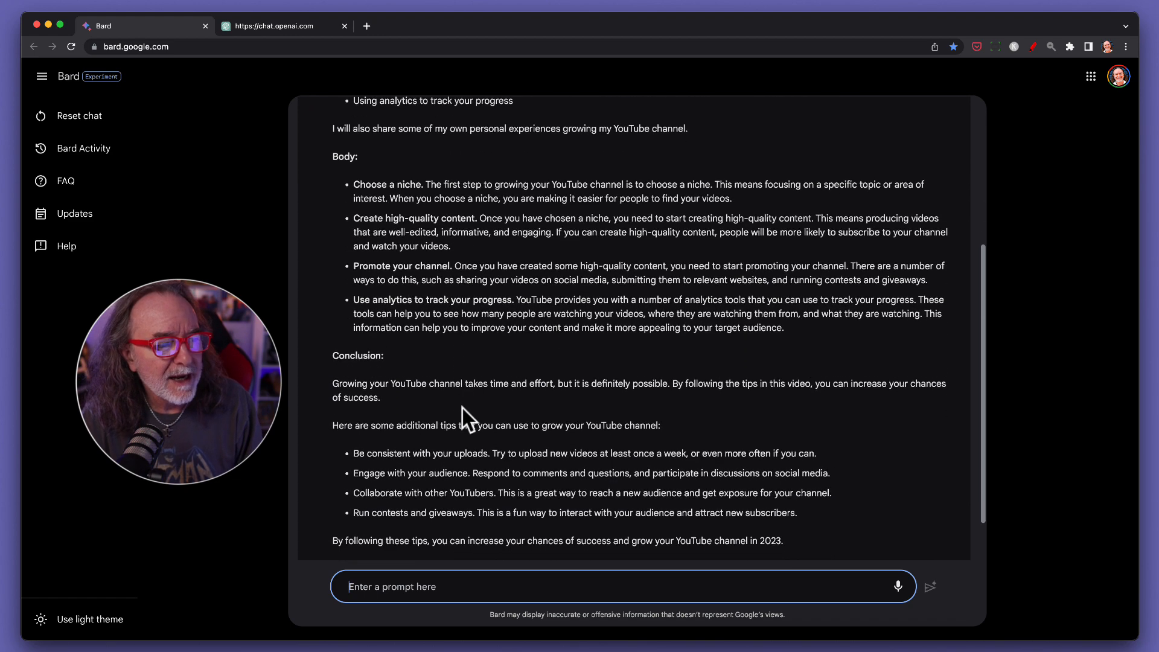
pyautogui.moveTo(643, 414)
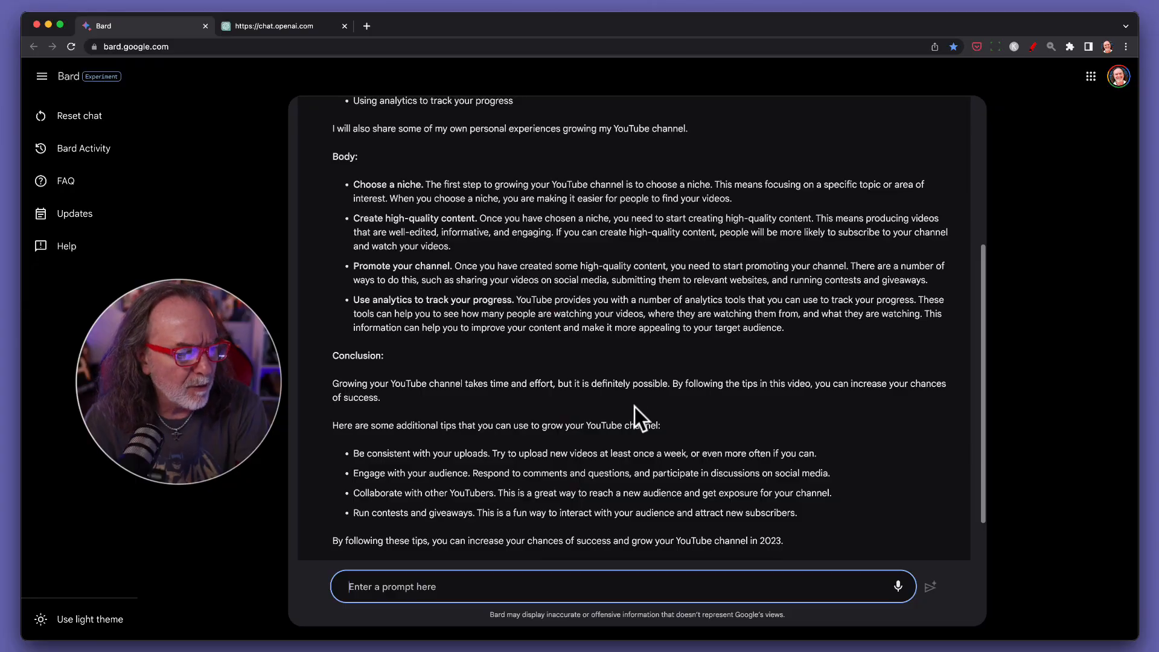
pyautogui.scroll(3)
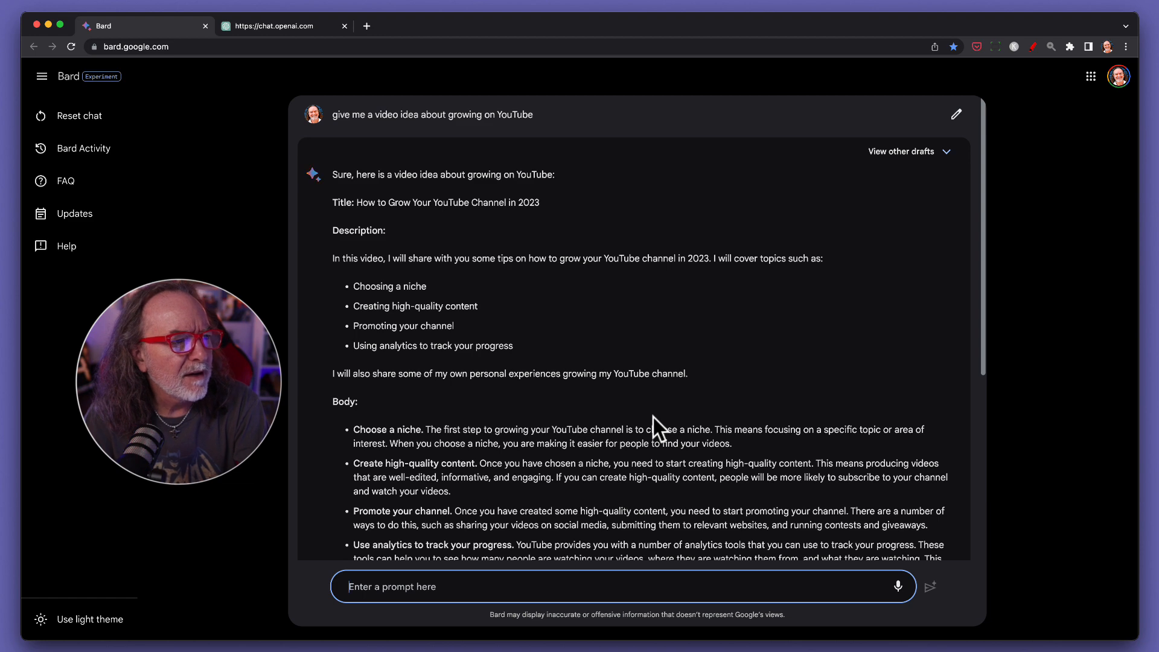
pyautogui.moveTo(651, 376)
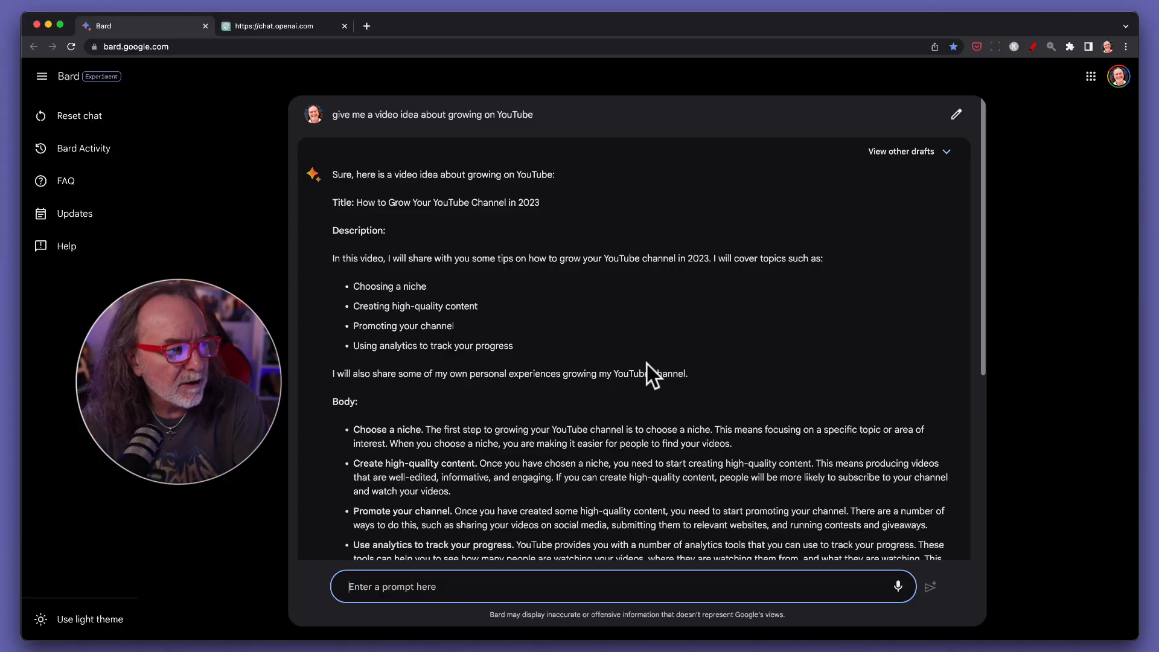
pyautogui.moveTo(536, 224)
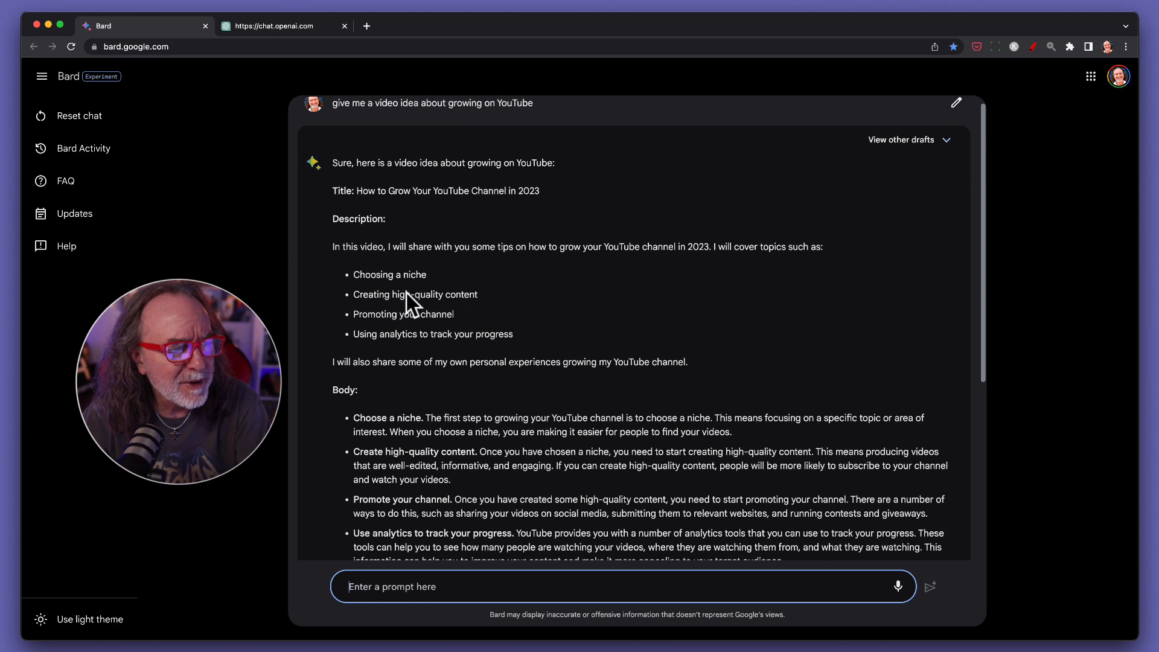
pyautogui.scroll(-3)
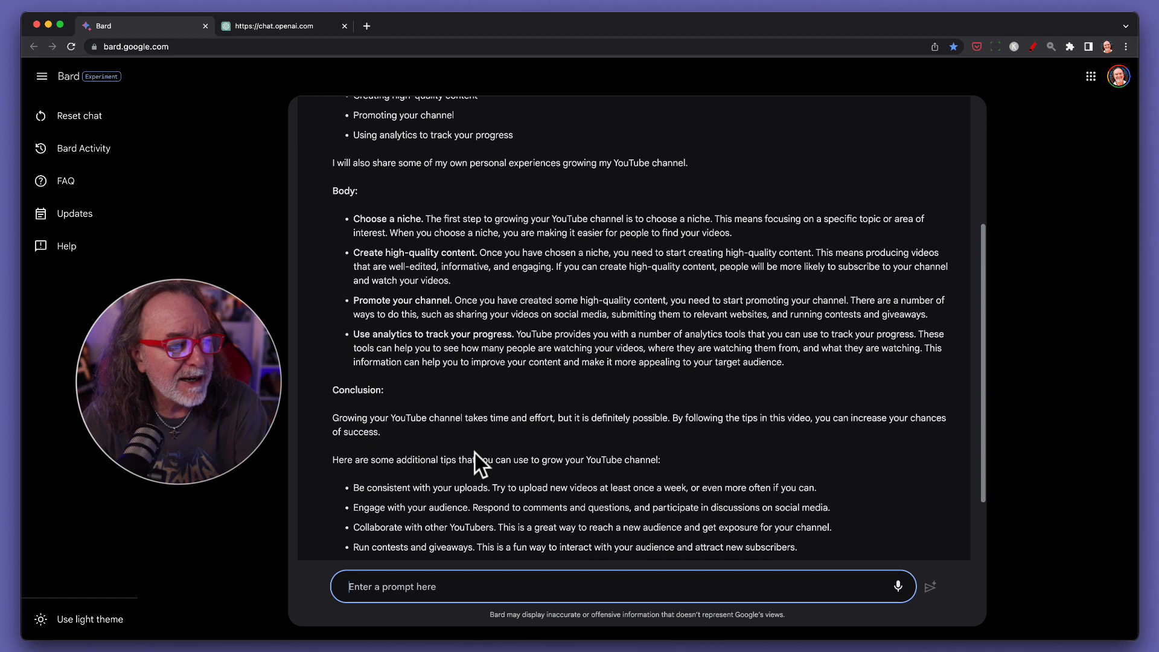
pyautogui.scroll(-3)
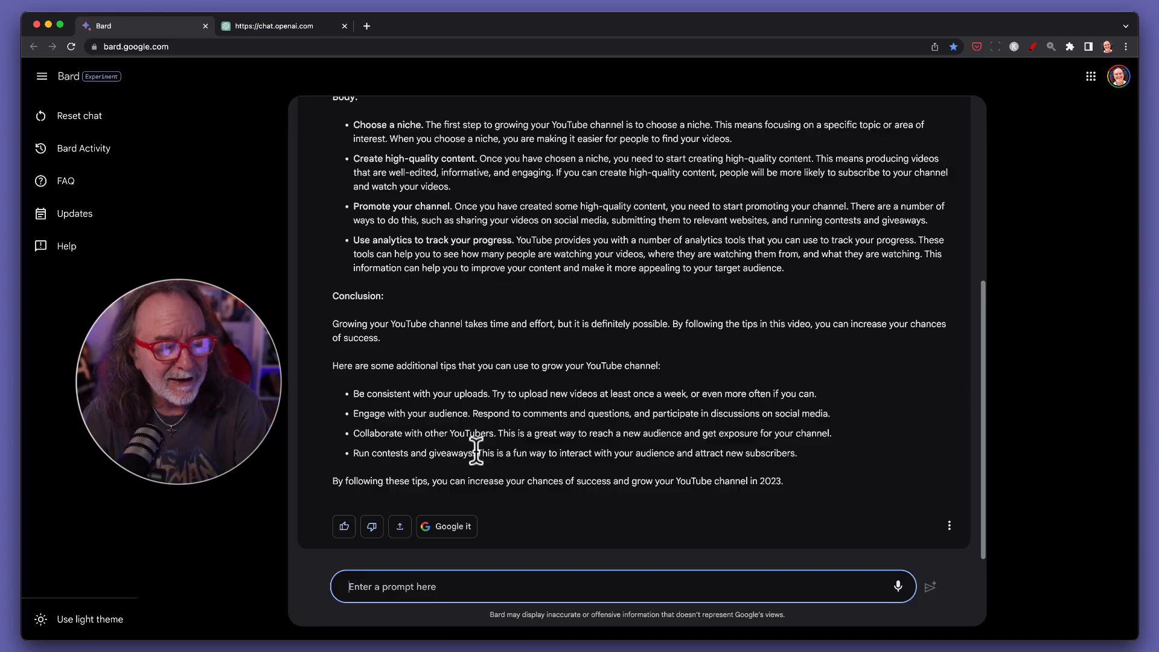
pyautogui.moveTo(418, 373)
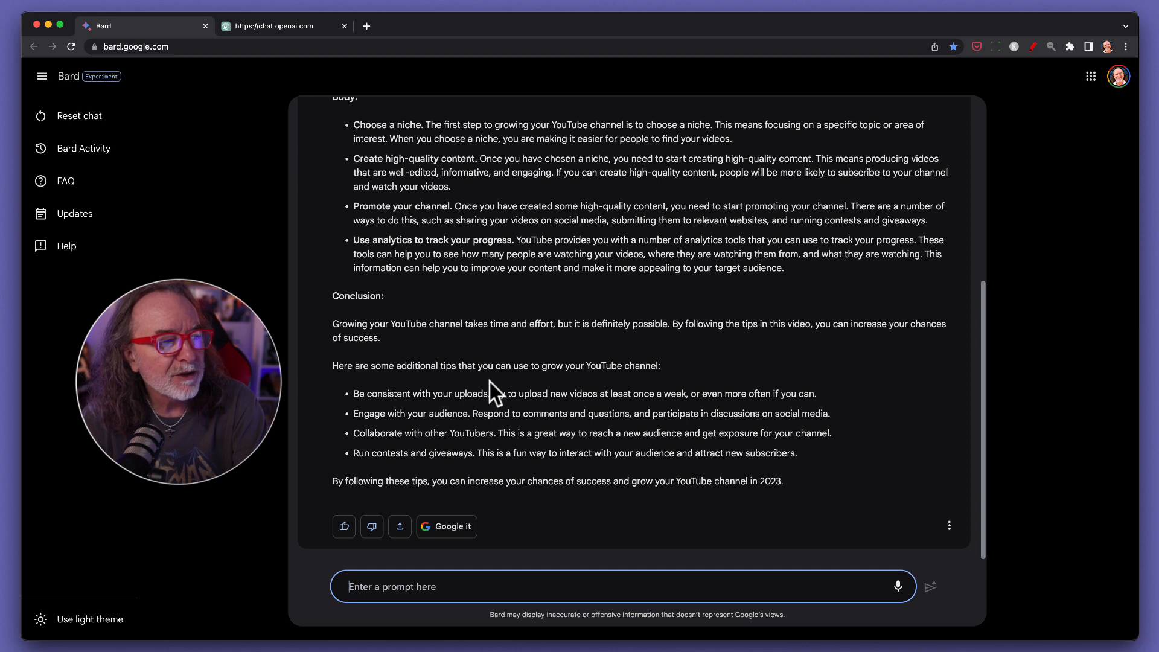
pyautogui.moveTo(464, 421)
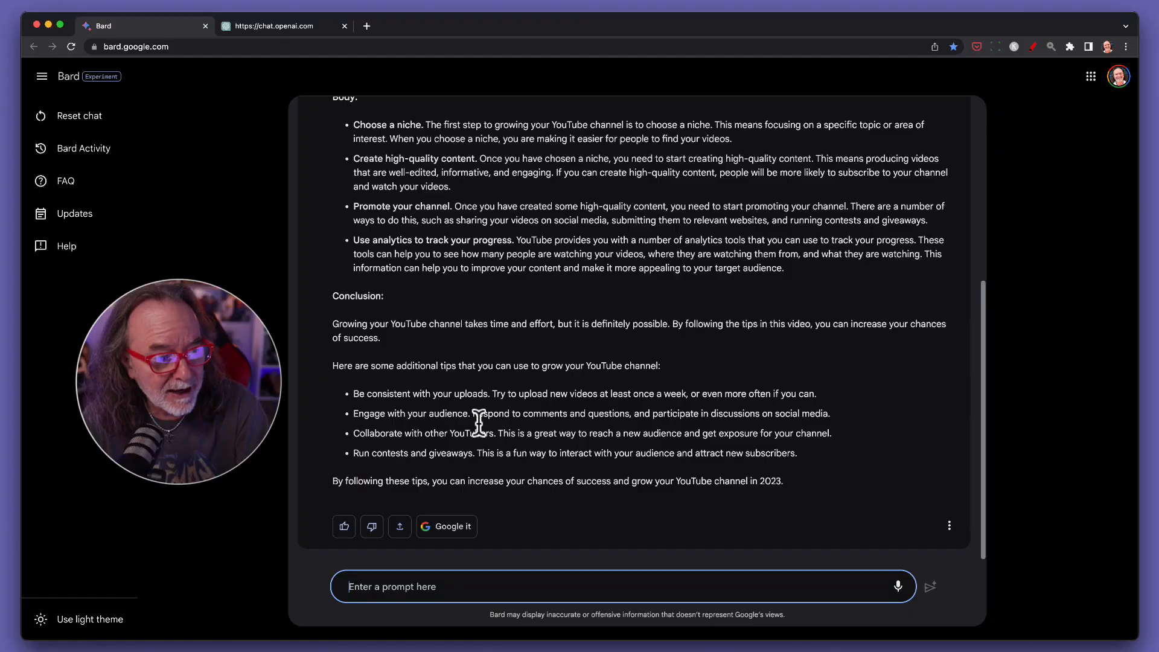
pyautogui.moveTo(126, 636)
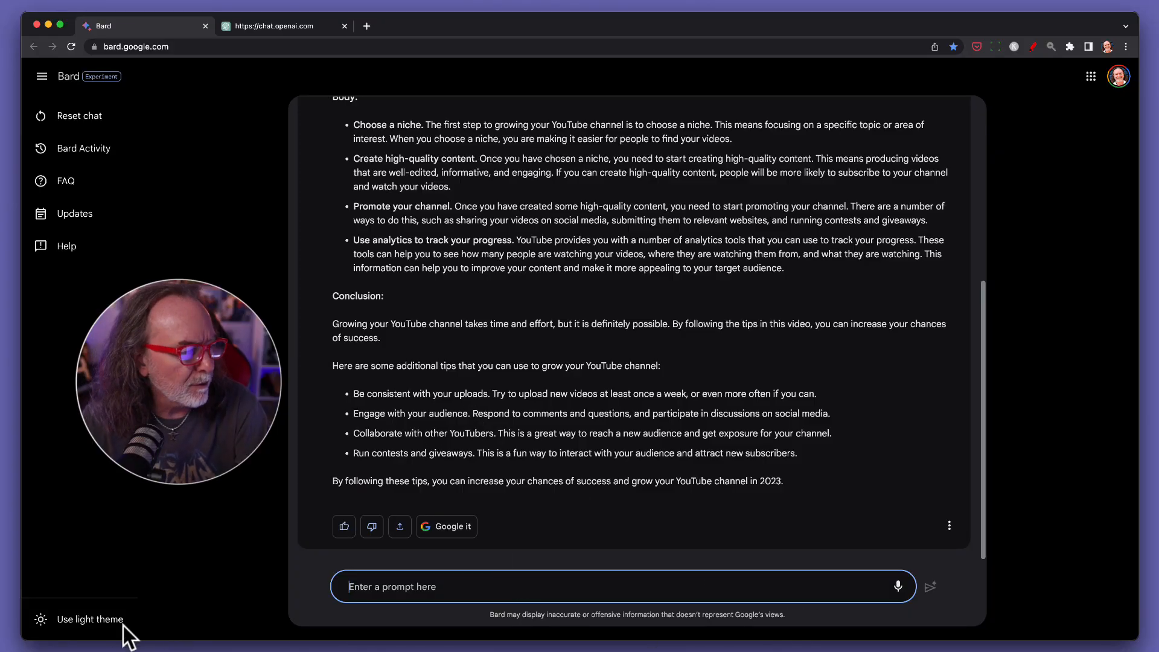
# Reset the chat and send a dictated request for a video idea on starting a video podcast.
pyautogui.click(79, 115)
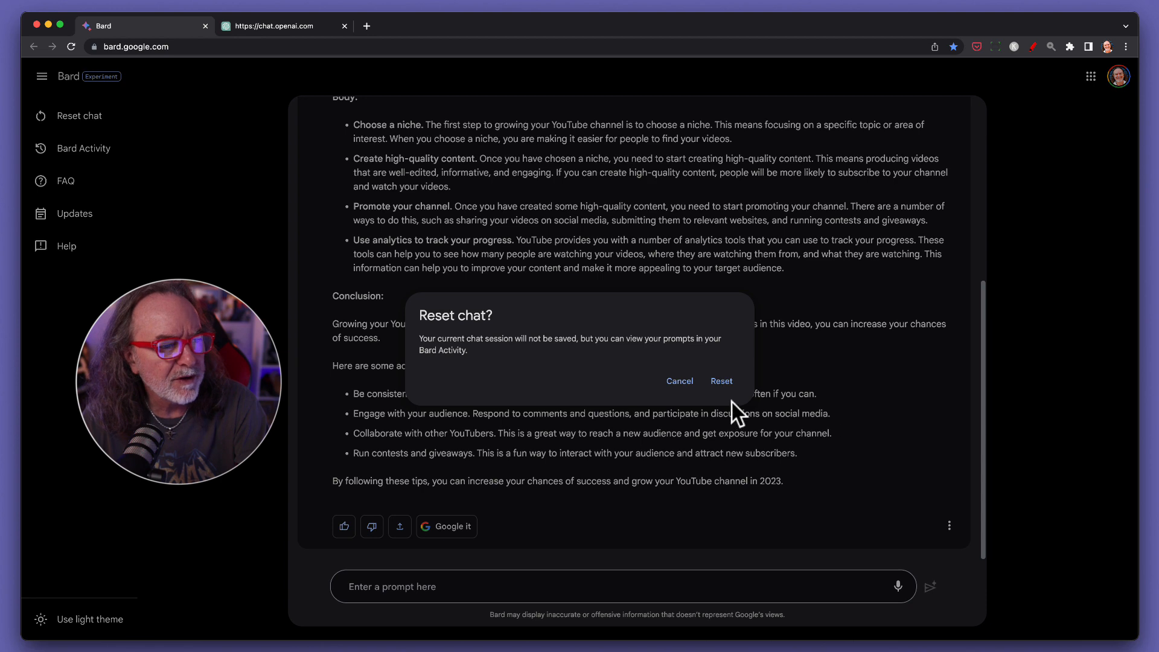
pyautogui.click(720, 381)
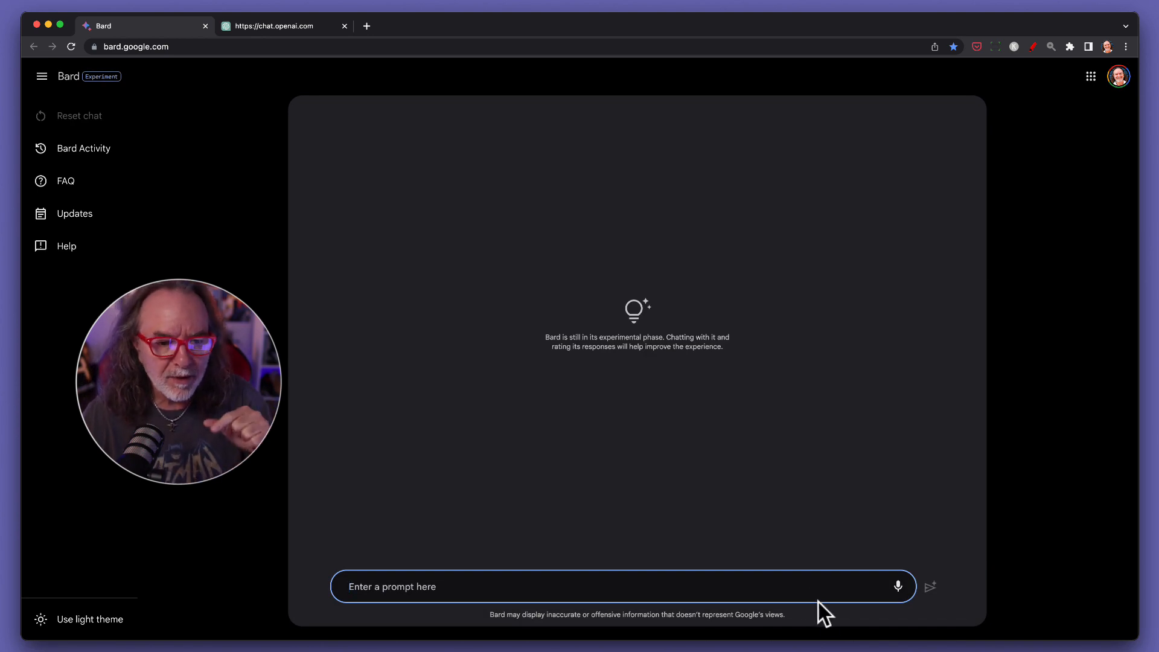
pyautogui.moveTo(898, 587)
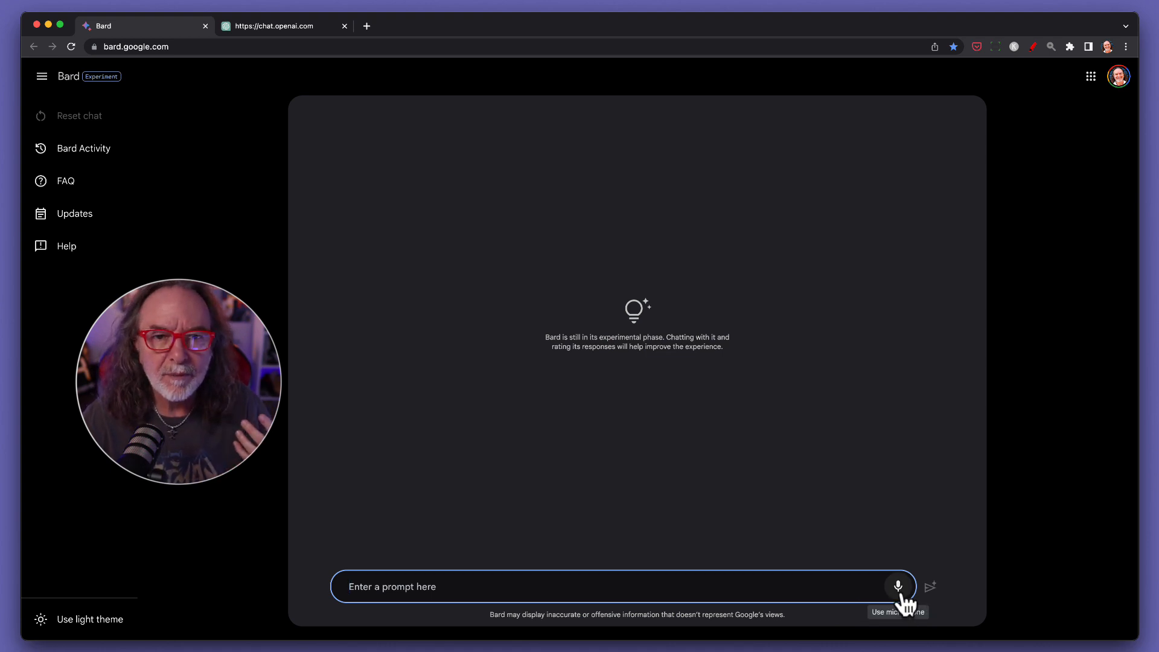
pyautogui.click(898, 586)
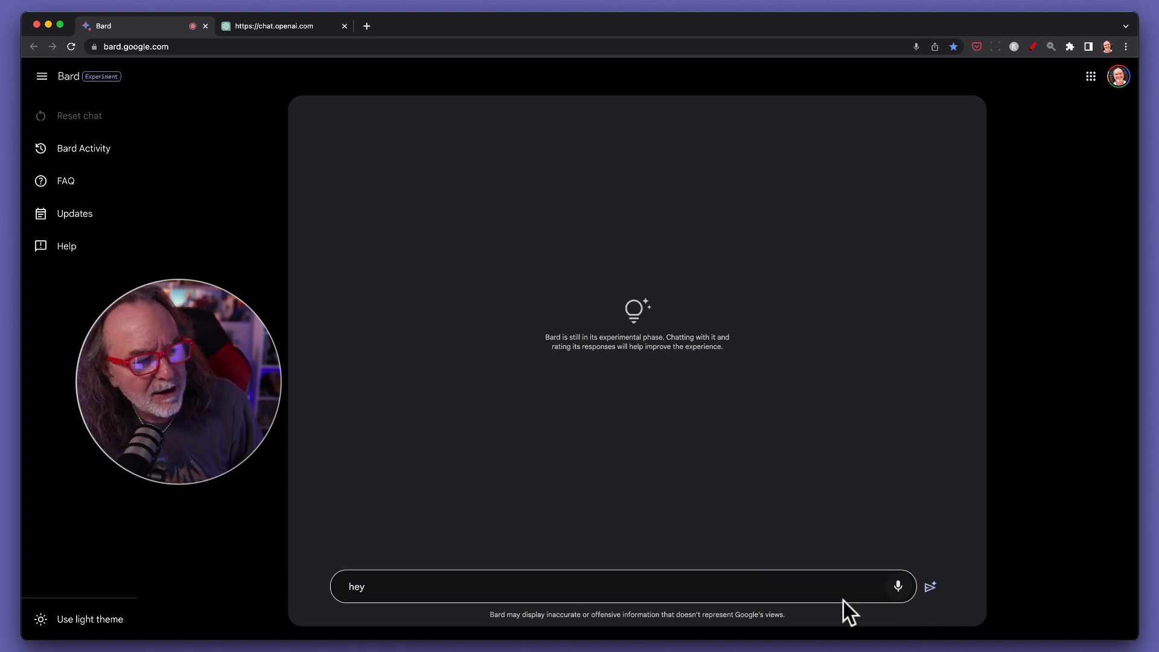
pyautogui.write('can you give me a')
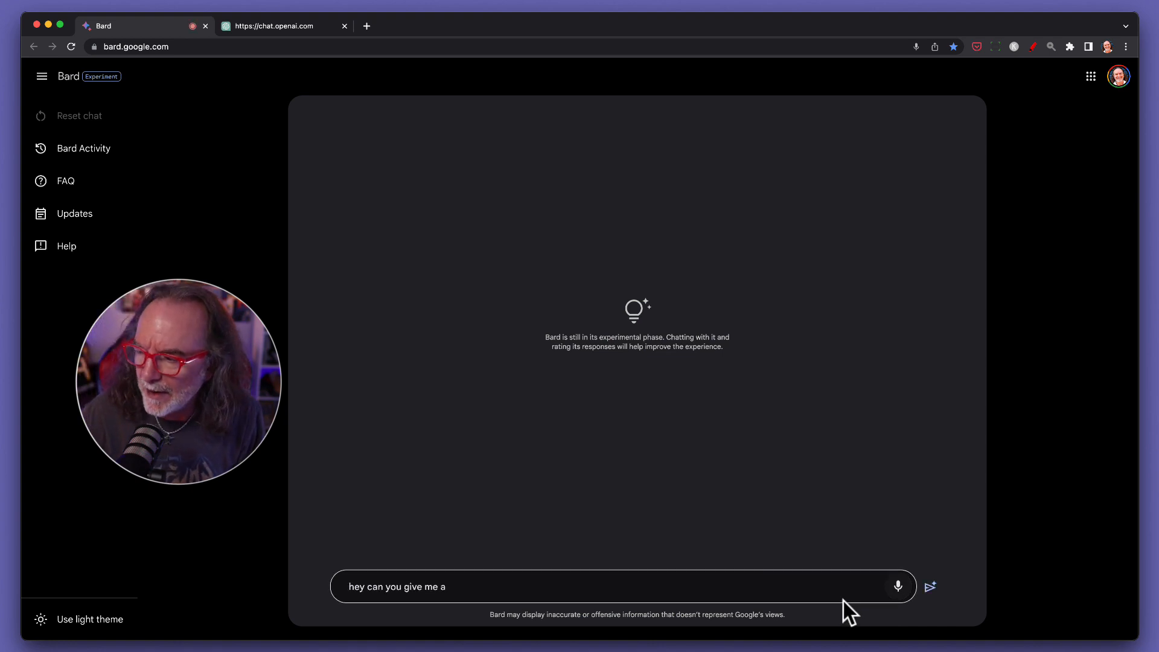
pyautogui.write('video idea about how to start')
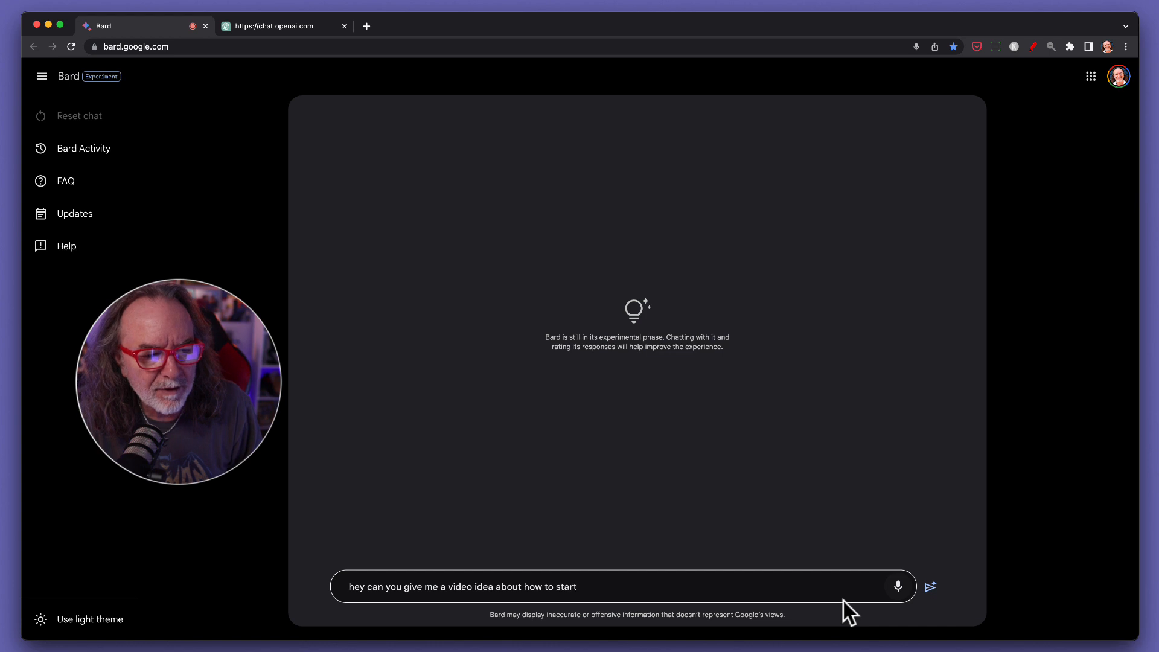
pyautogui.write('a video podcast')
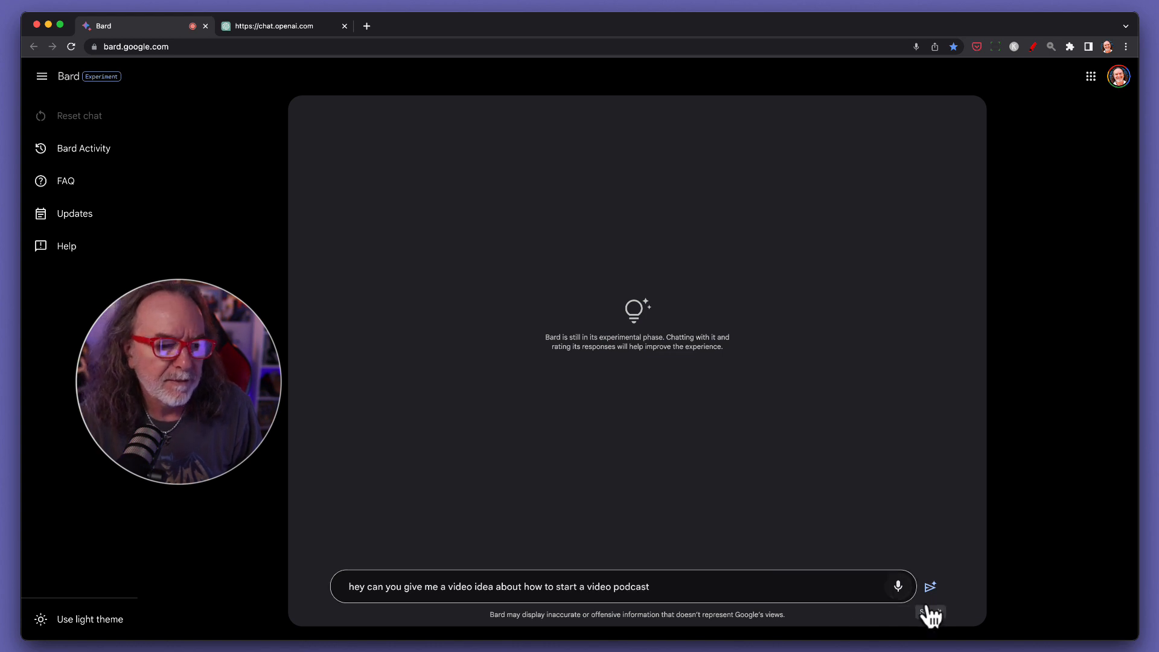
pyautogui.click(930, 587)
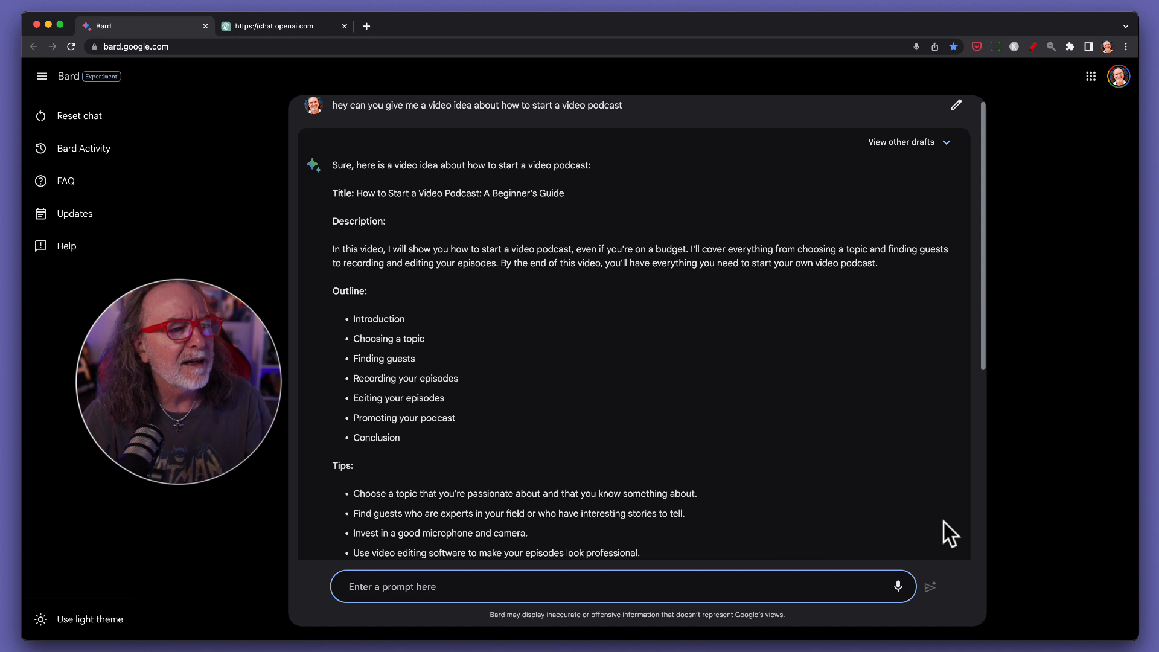
pyautogui.moveTo(560, 215)
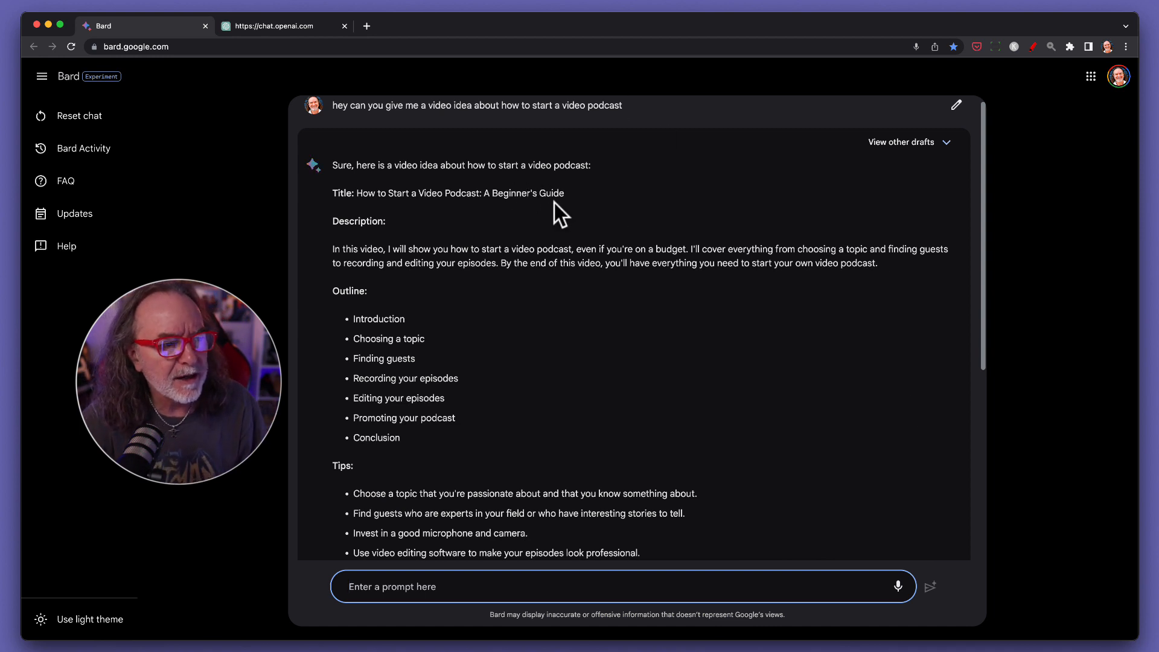
# Scroll through Bard's podcast guide down to the call to action, then back to the top.
pyautogui.scroll(-3)
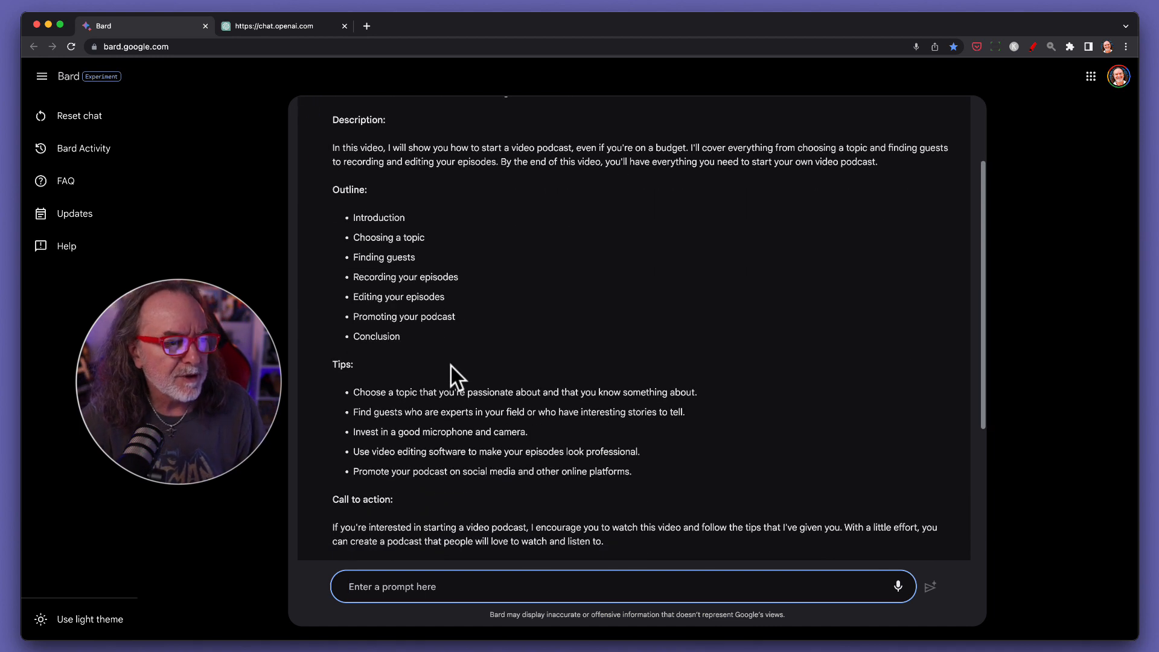
pyautogui.scroll(-3)
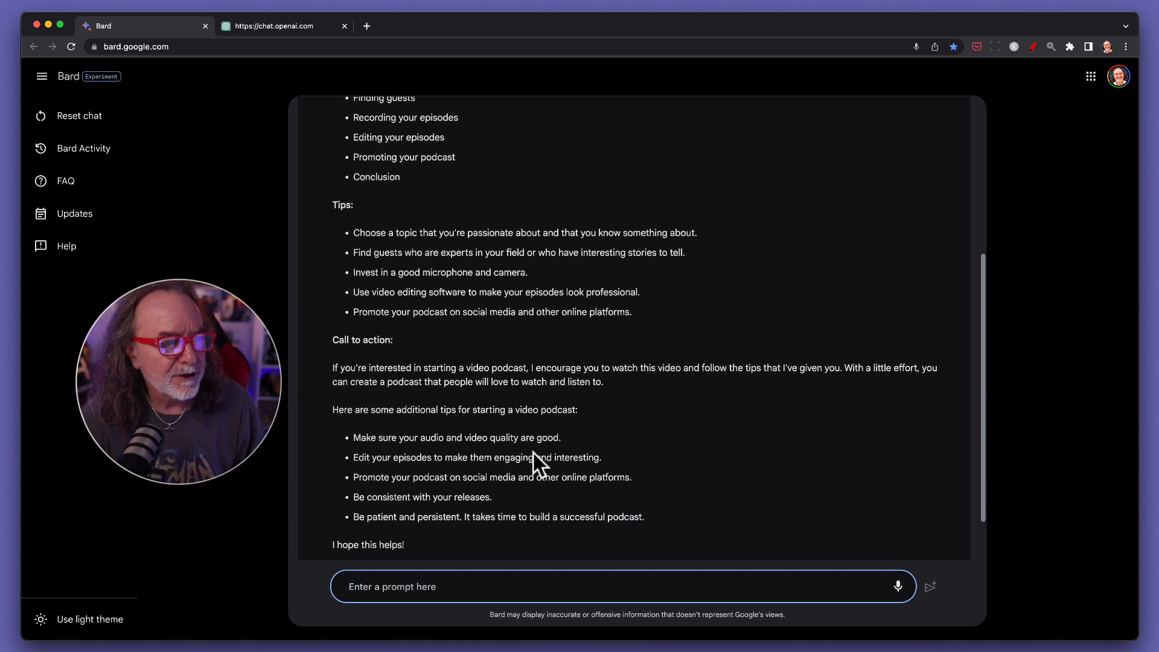
pyautogui.scroll(-3)
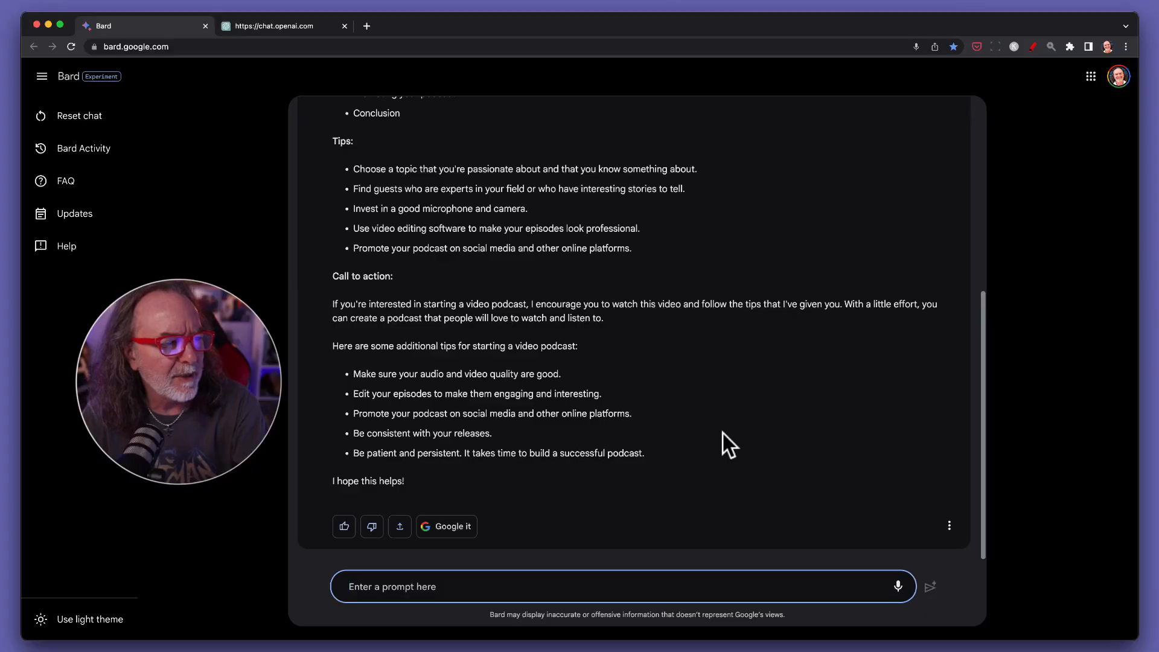
pyautogui.scroll(3)
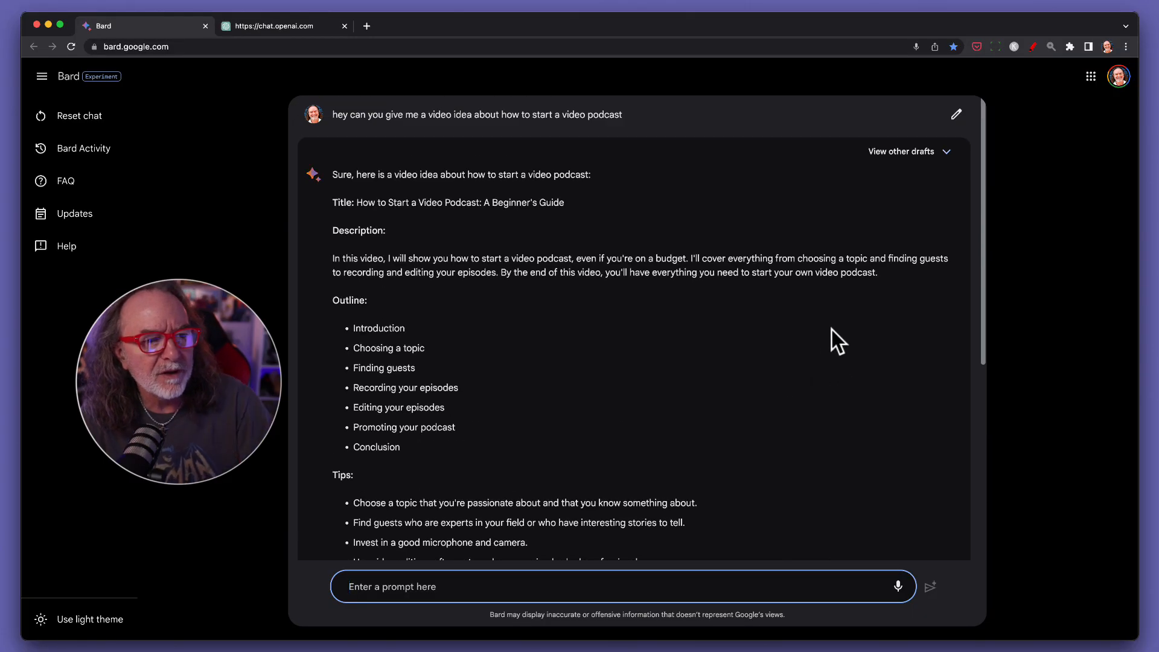
pyautogui.moveTo(908, 151)
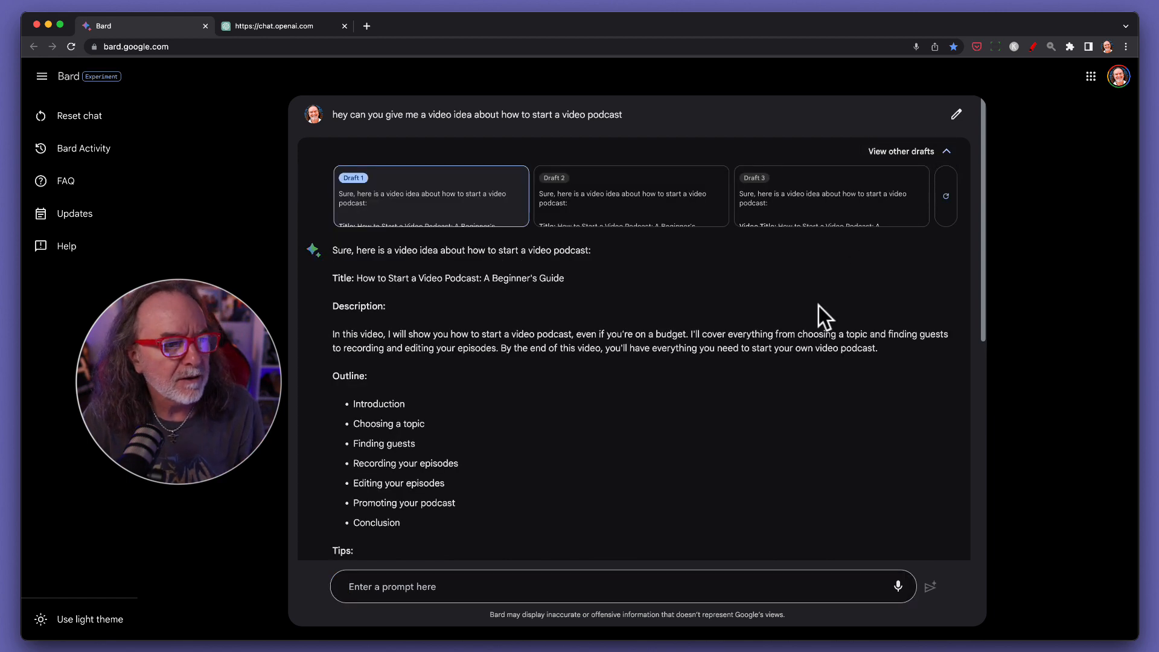
pyautogui.moveTo(606, 211)
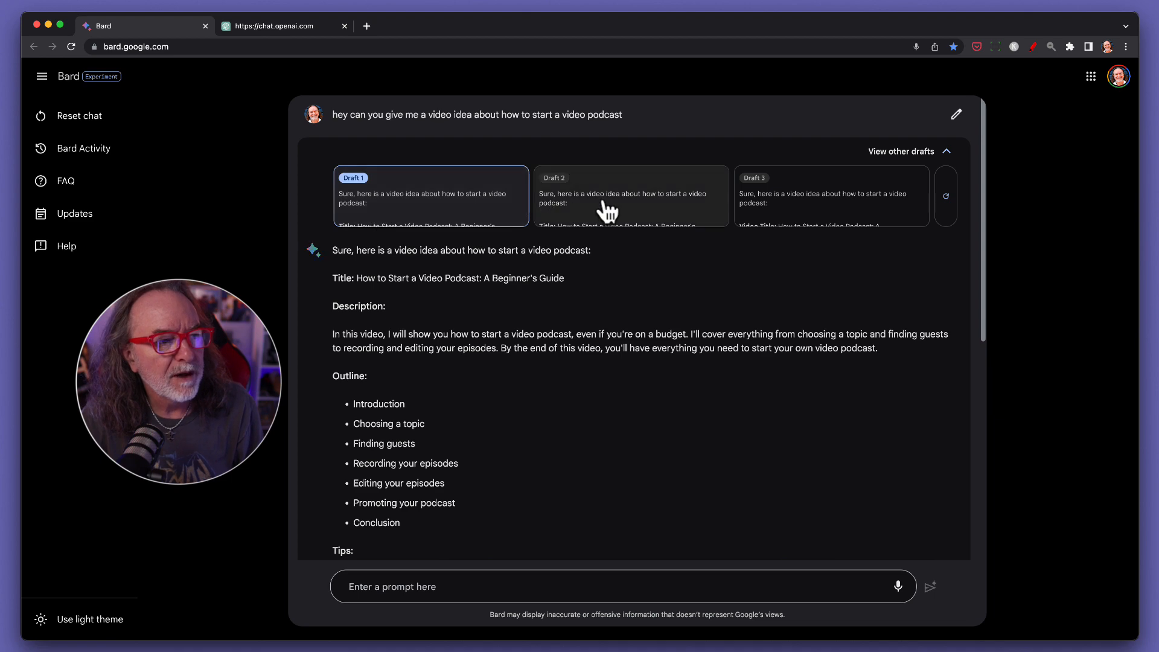
# Preview the alternative drafts of the podcast idea response.
pyautogui.click(630, 195)
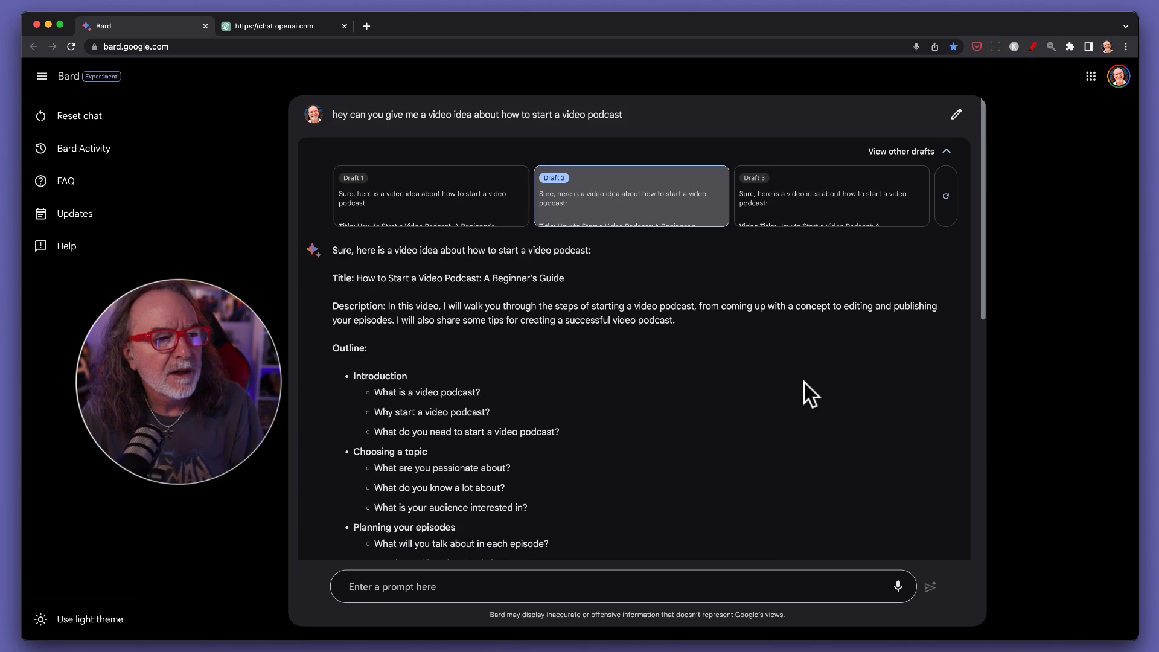
pyautogui.moveTo(819, 221)
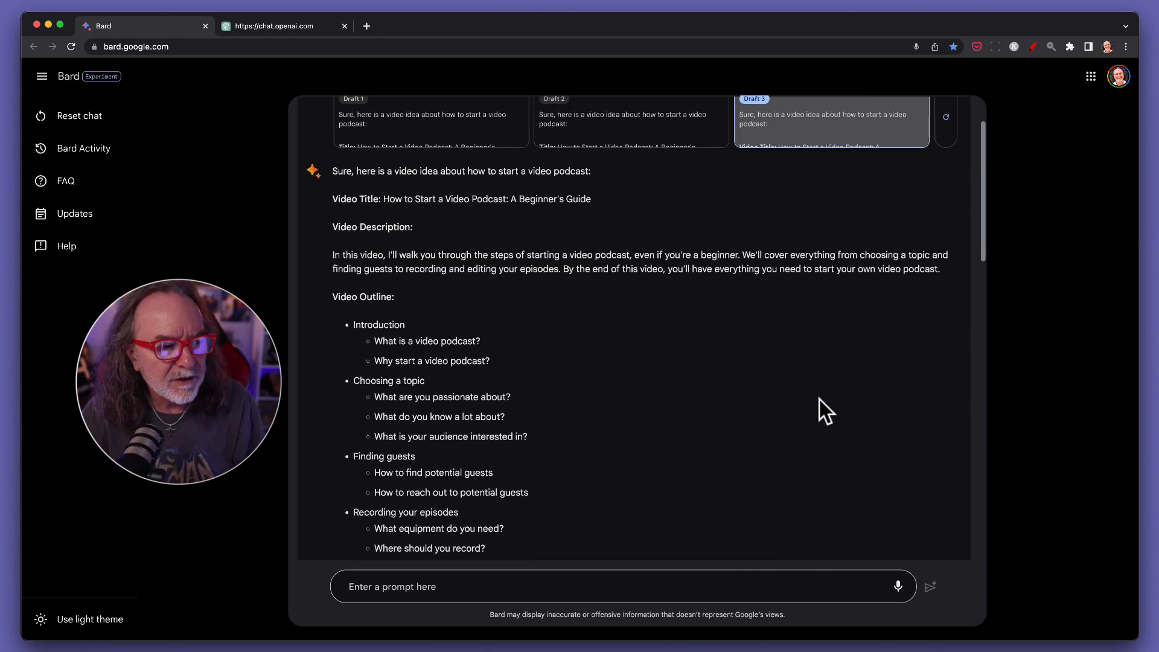
pyautogui.scroll(3)
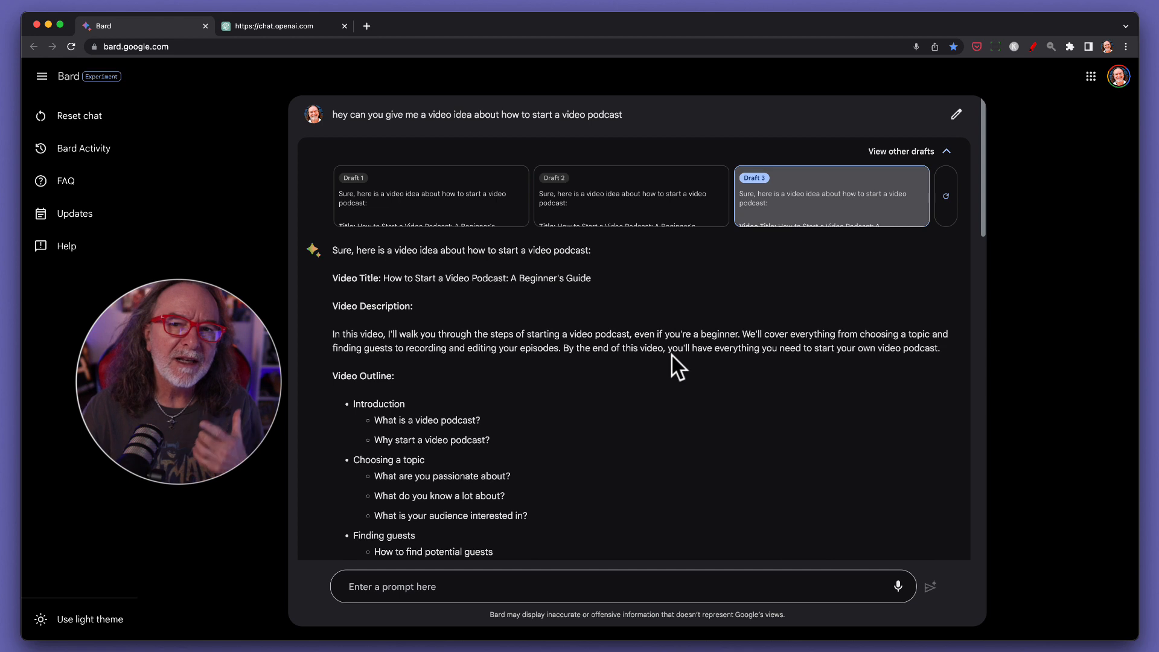
pyautogui.moveTo(410, 218)
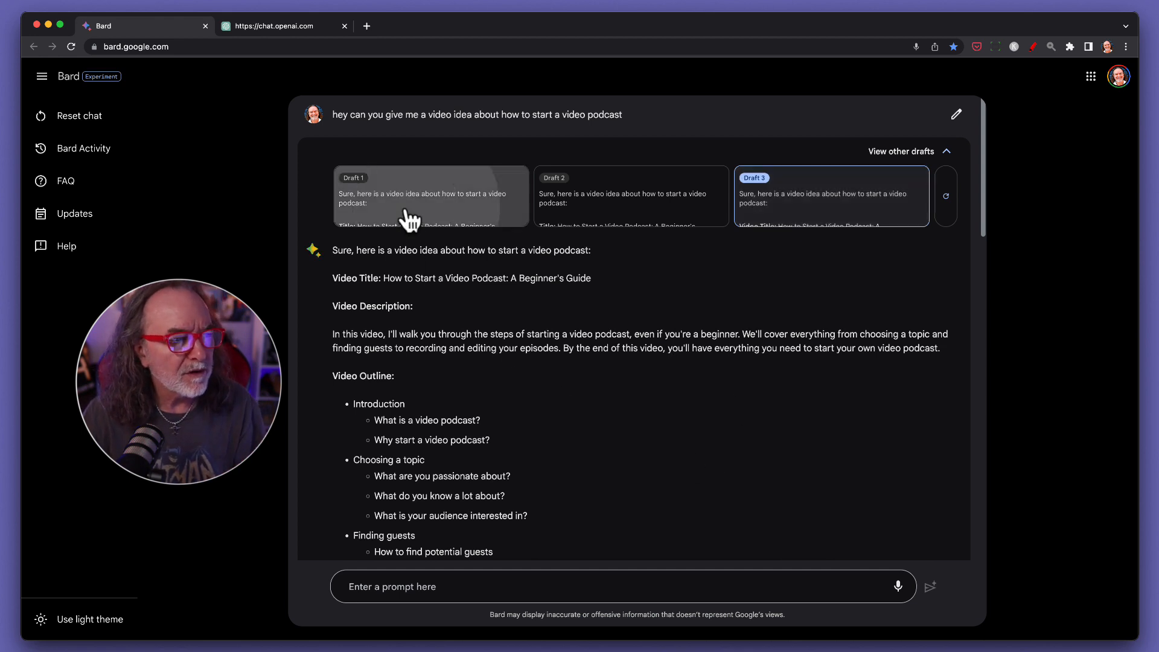
pyautogui.scroll(-3)
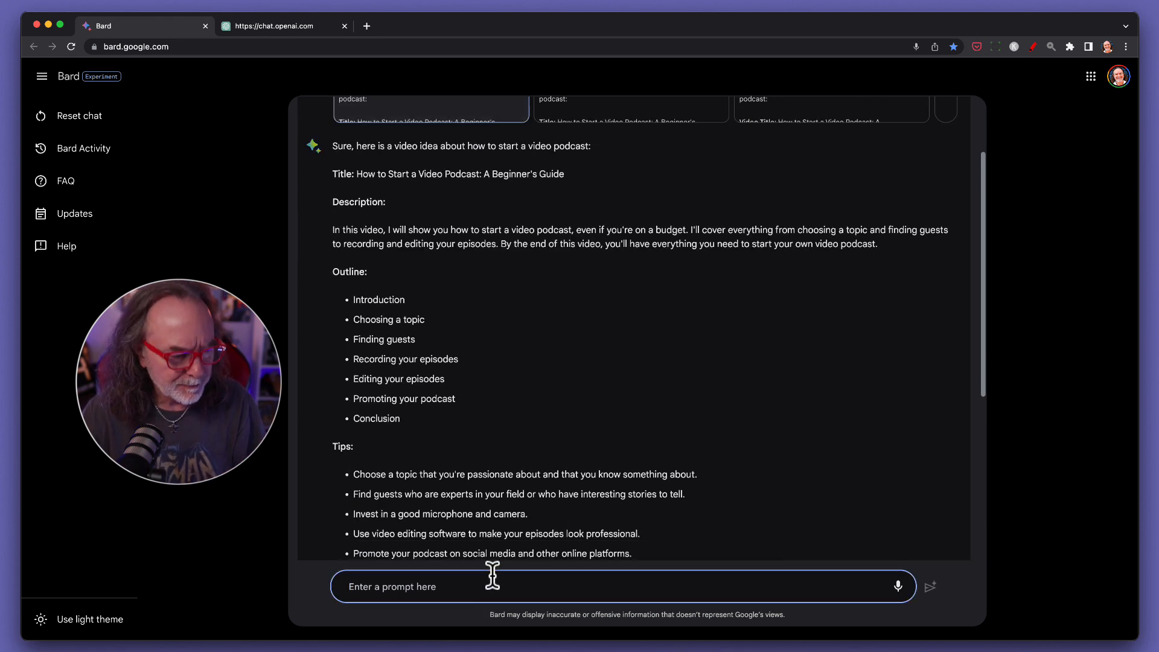
# Ask Bard to 'please summarize this' and show the summary's other drafts.
pyautogui.write('plea')
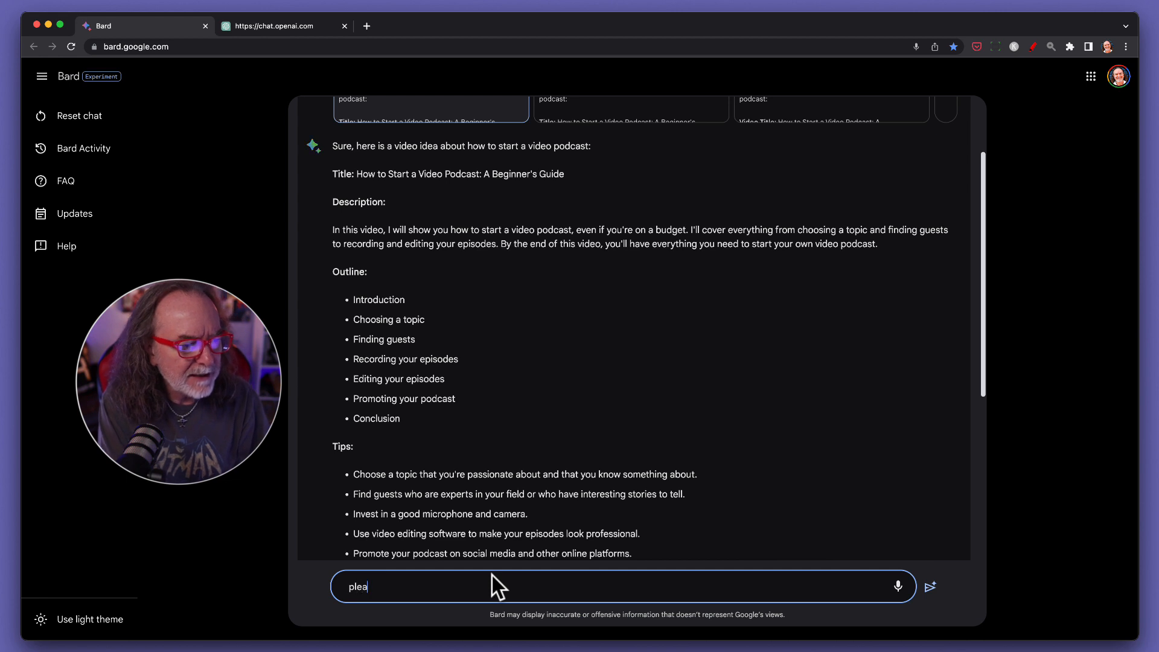
pyautogui.write('se summariz')
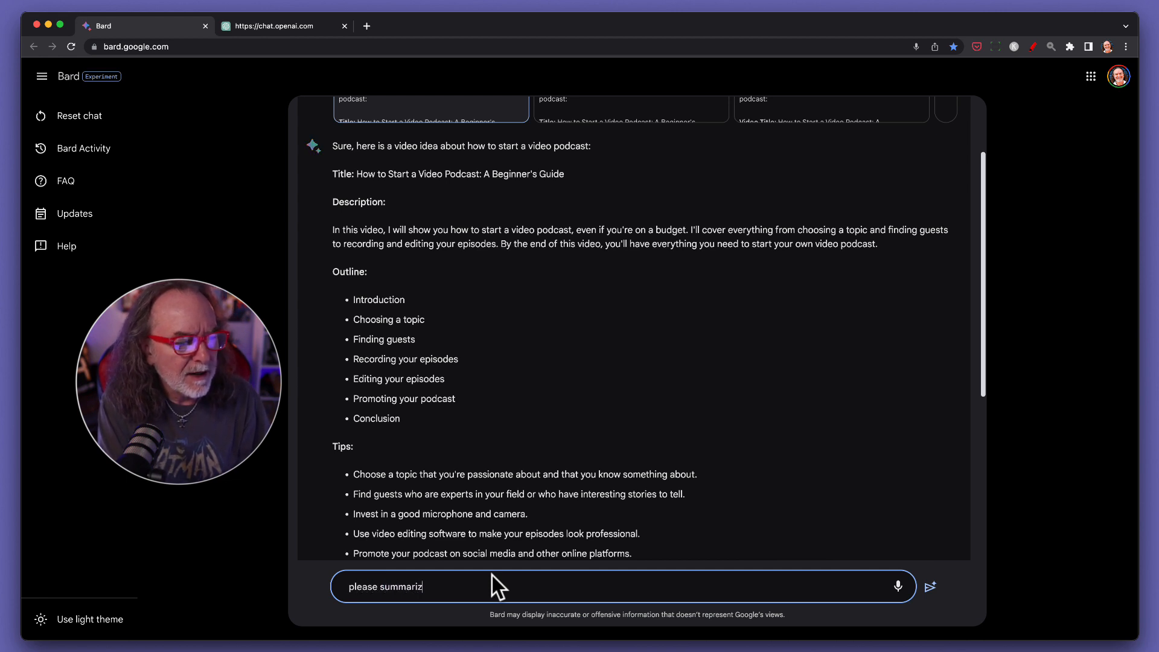
pyautogui.press('Return')
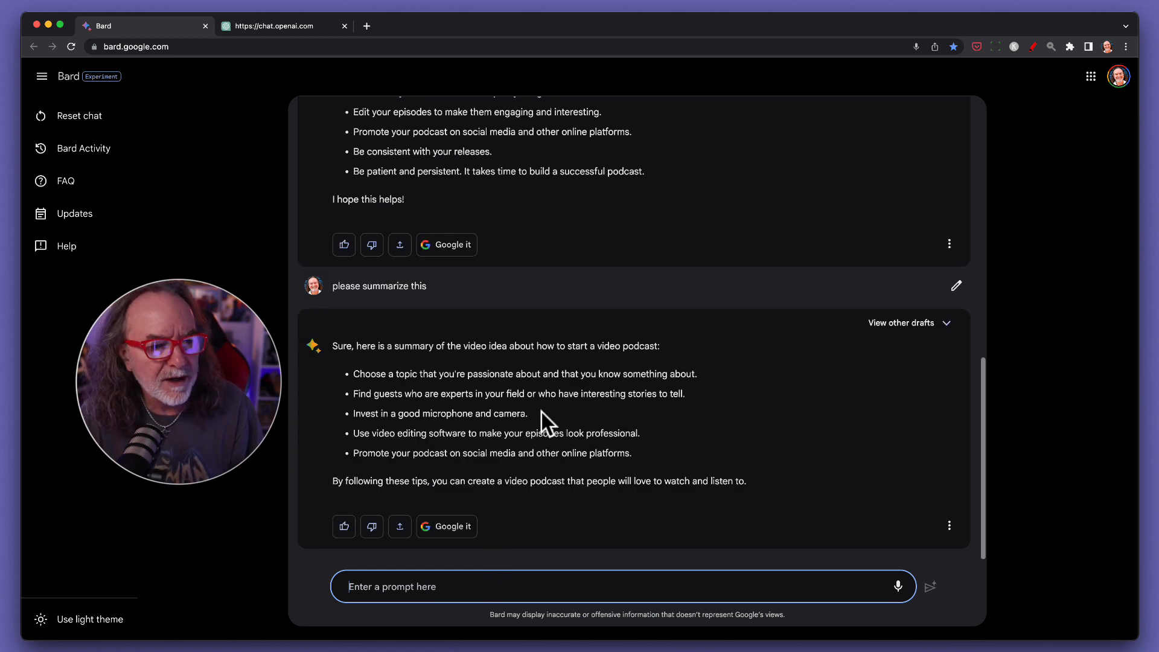
pyautogui.click(902, 323)
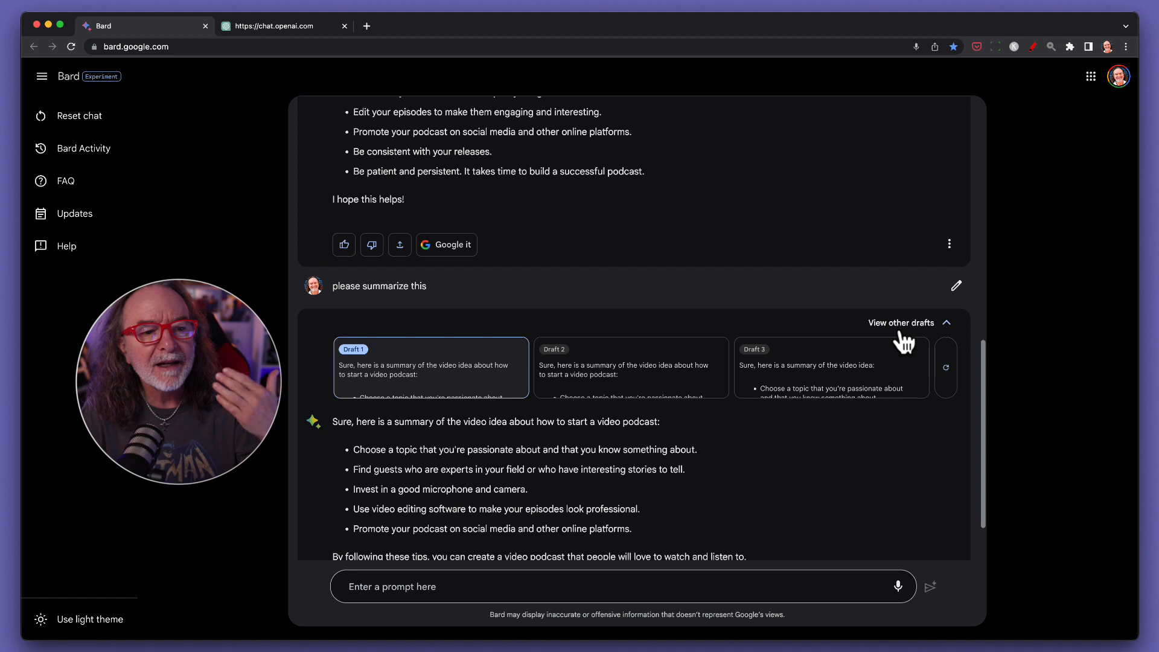
pyautogui.moveTo(906, 359)
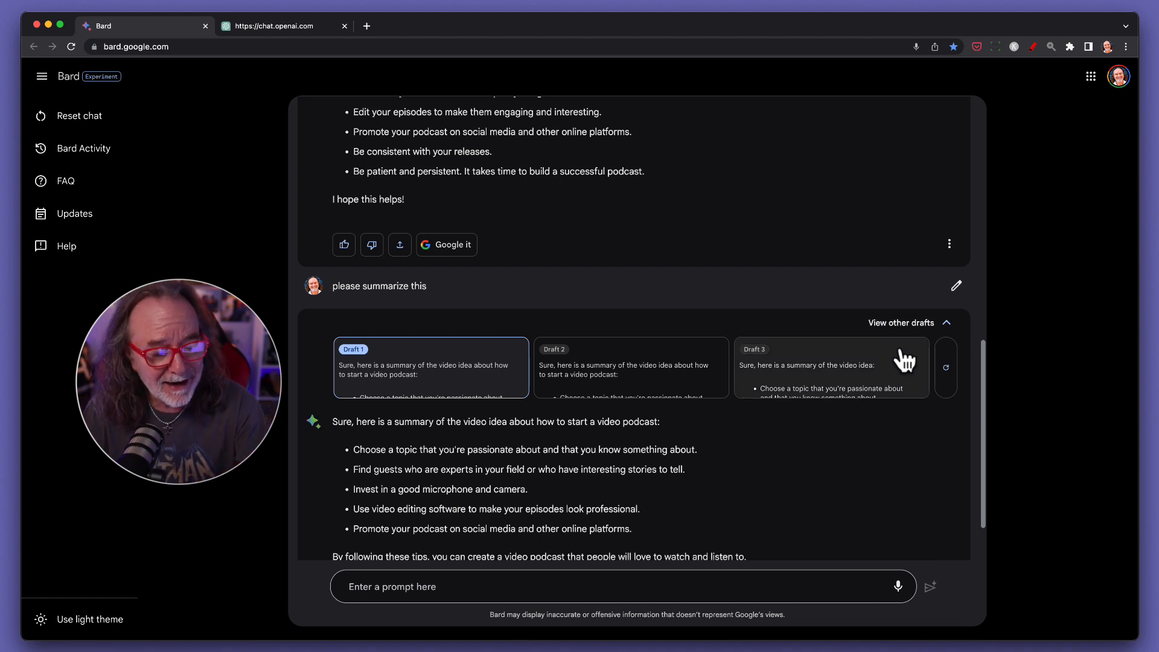
# Export the first video podcast response to a new Google Doc.
pyautogui.scroll(3)
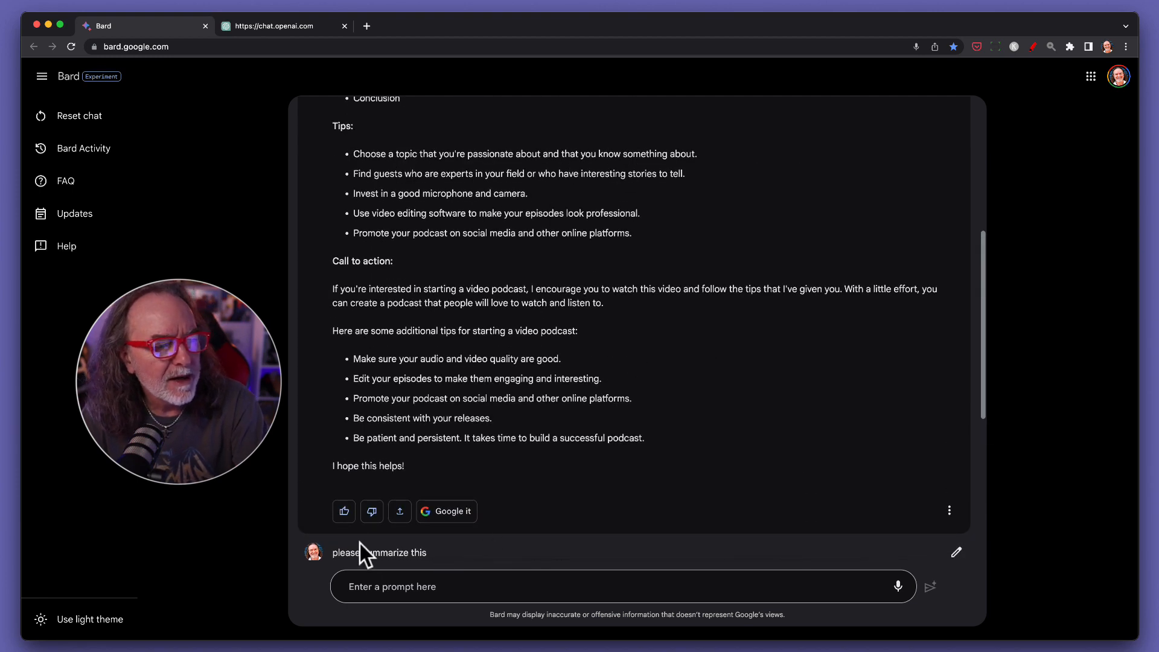
pyautogui.moveTo(344, 511)
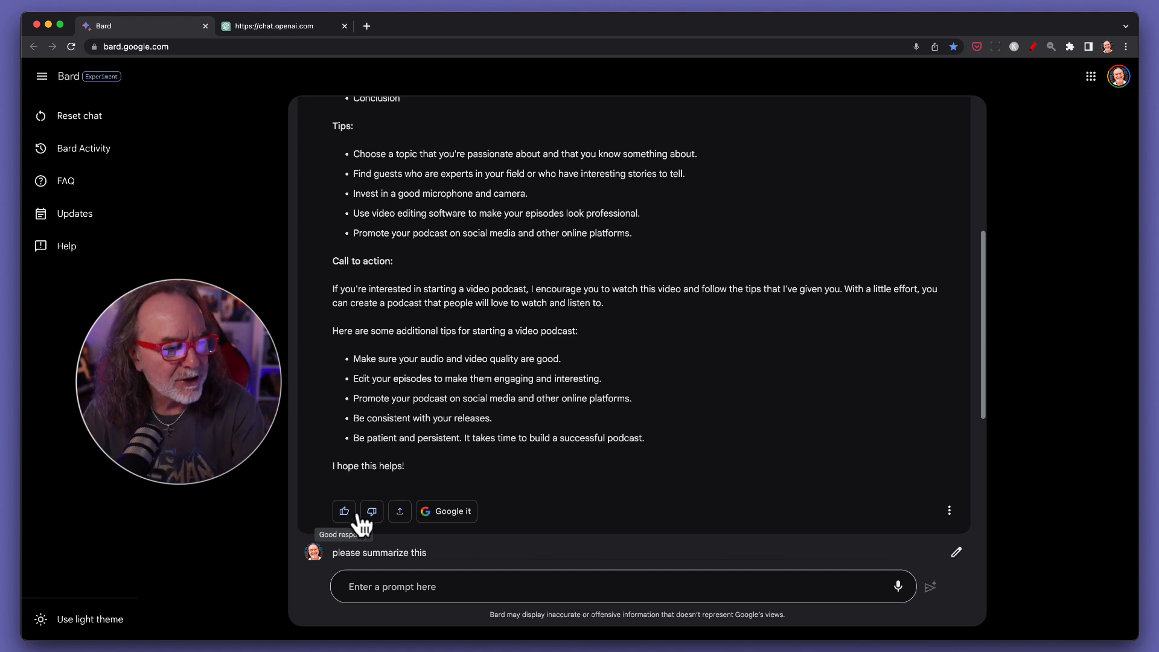
pyautogui.moveTo(399, 511)
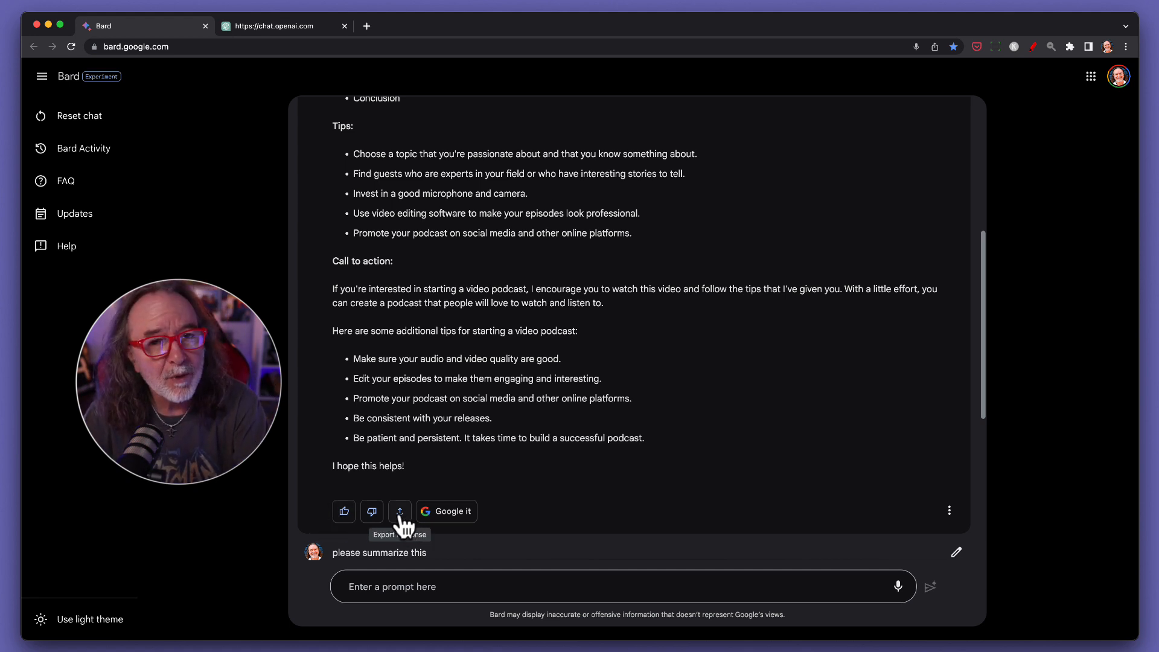
pyautogui.click(399, 510)
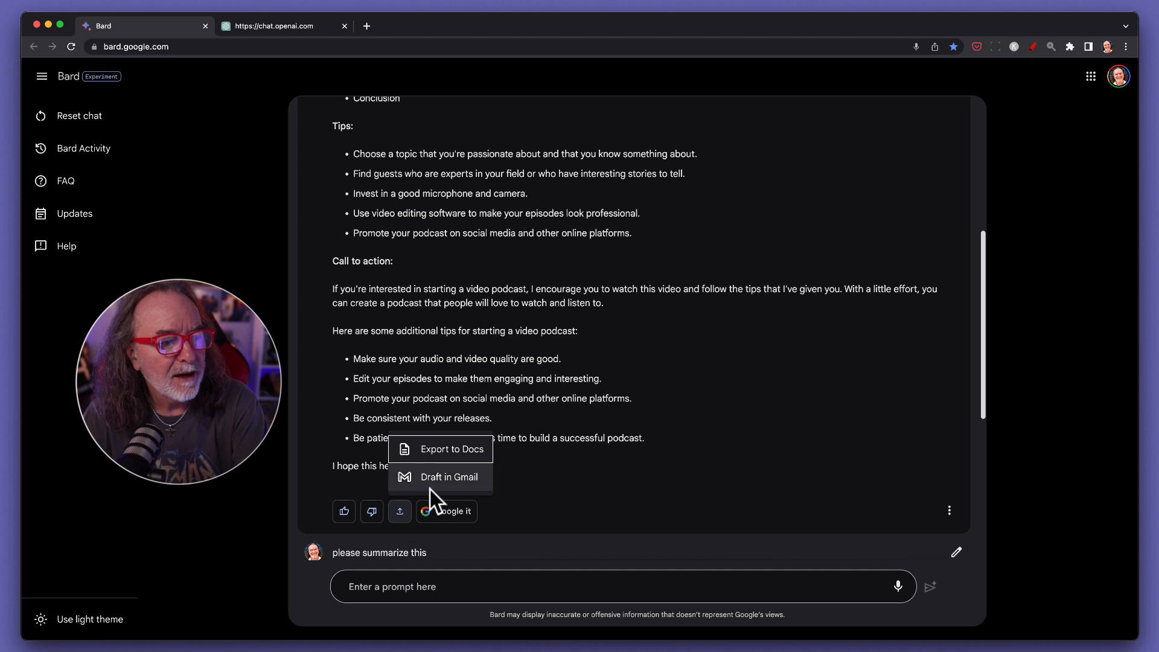
pyautogui.click(451, 449)
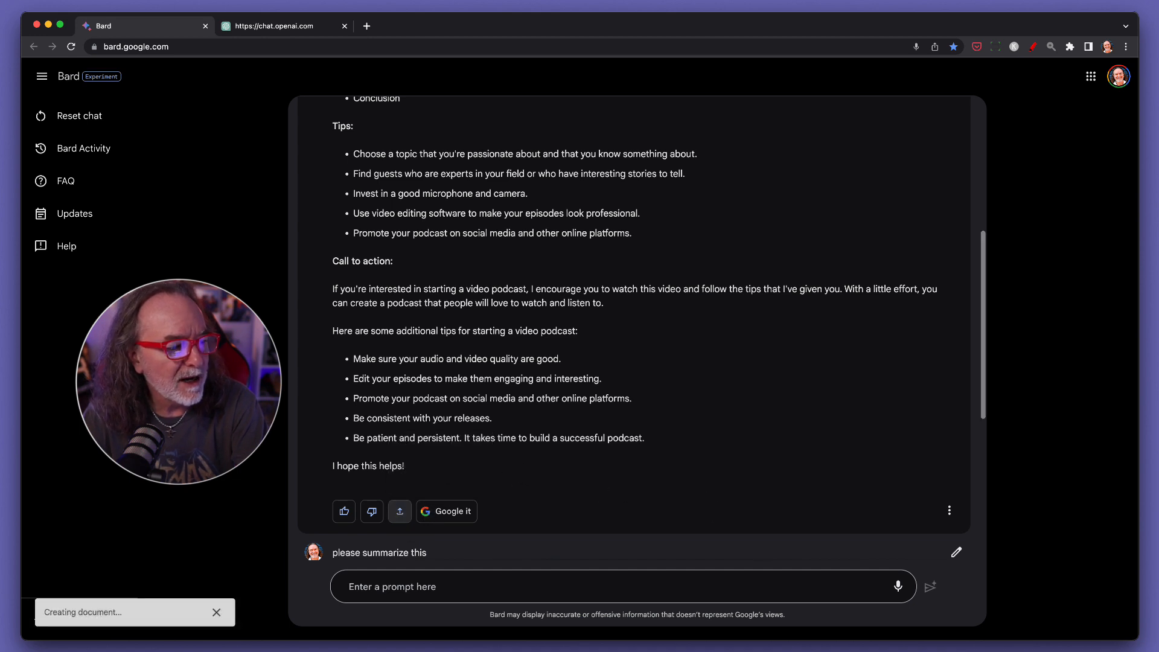
pyautogui.click(399, 511)
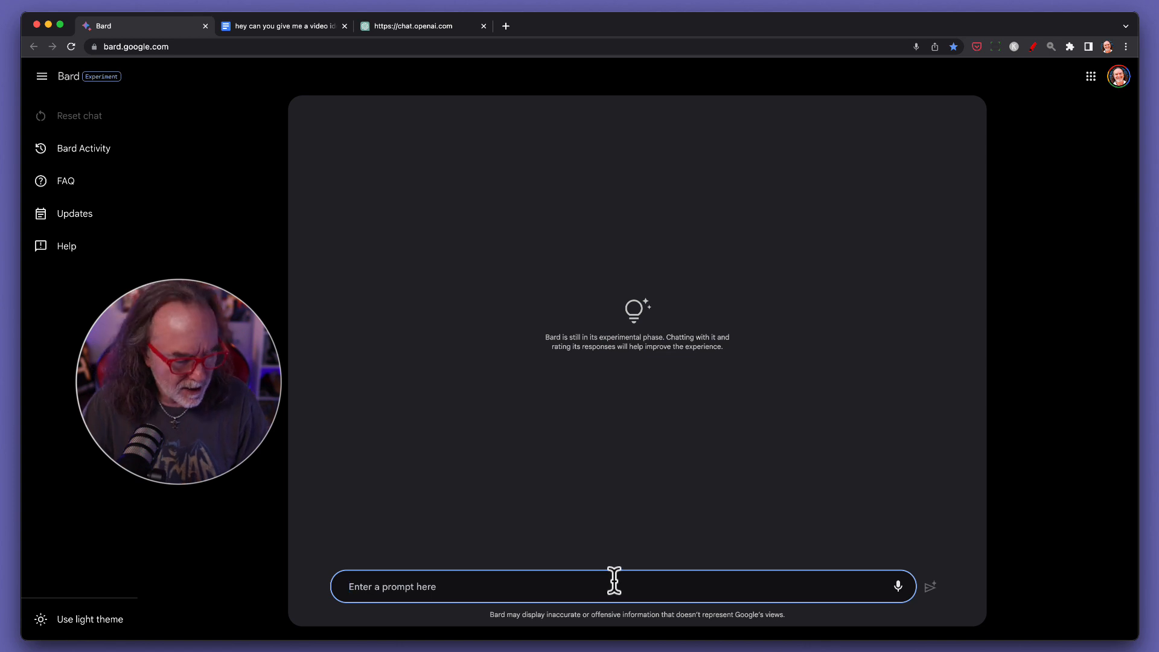
# Ask Bard to 'show me 5 best places to retire'.
pyautogui.write('show')
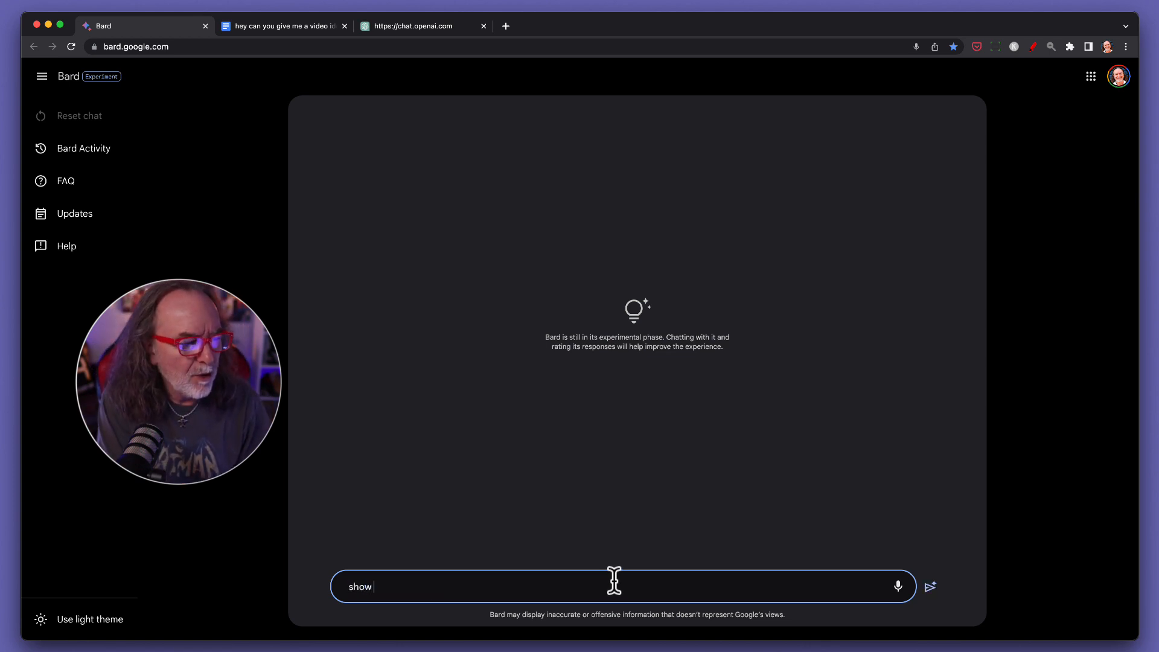
pyautogui.write('me 5')
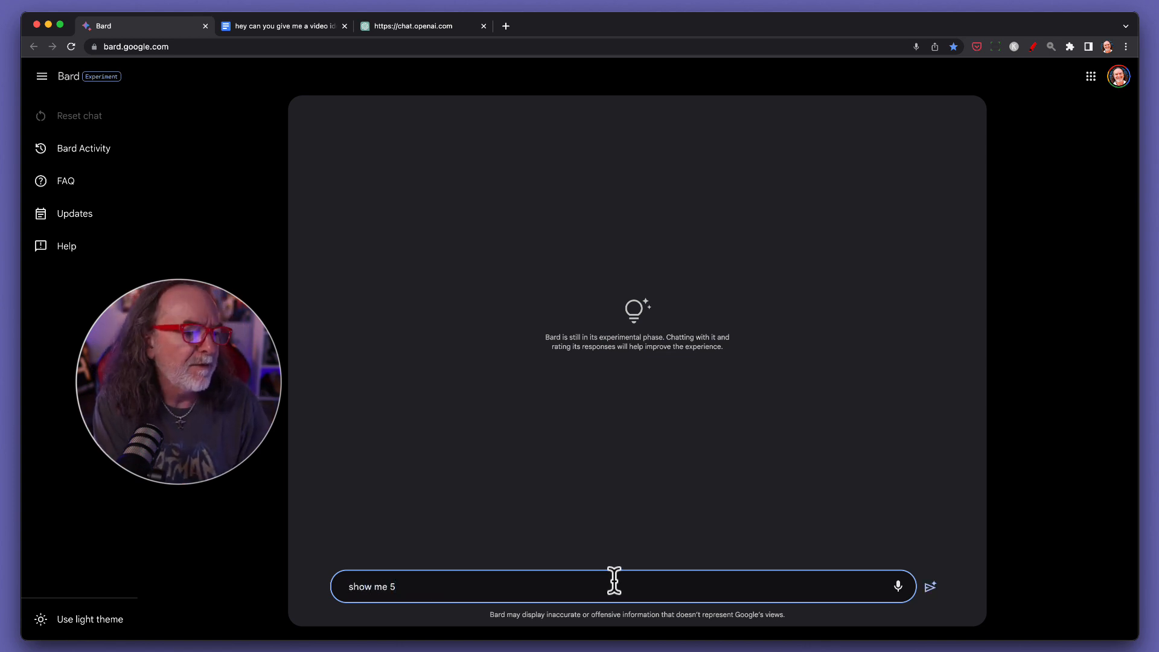
pyautogui.write('best places to')
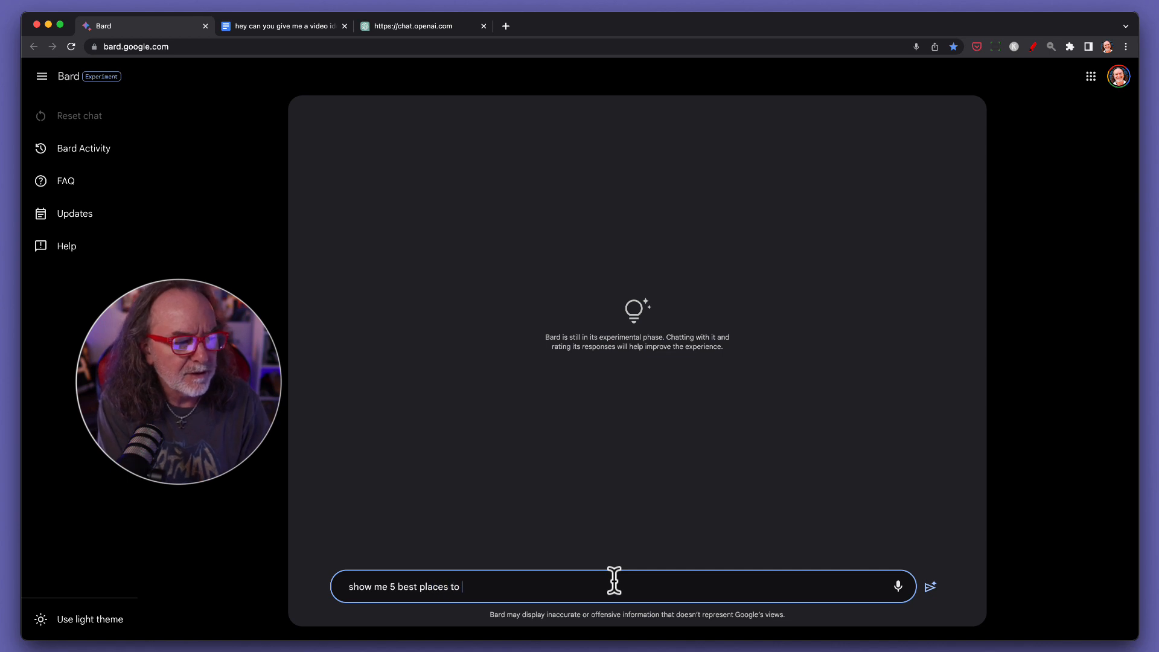
pyautogui.write('retire')
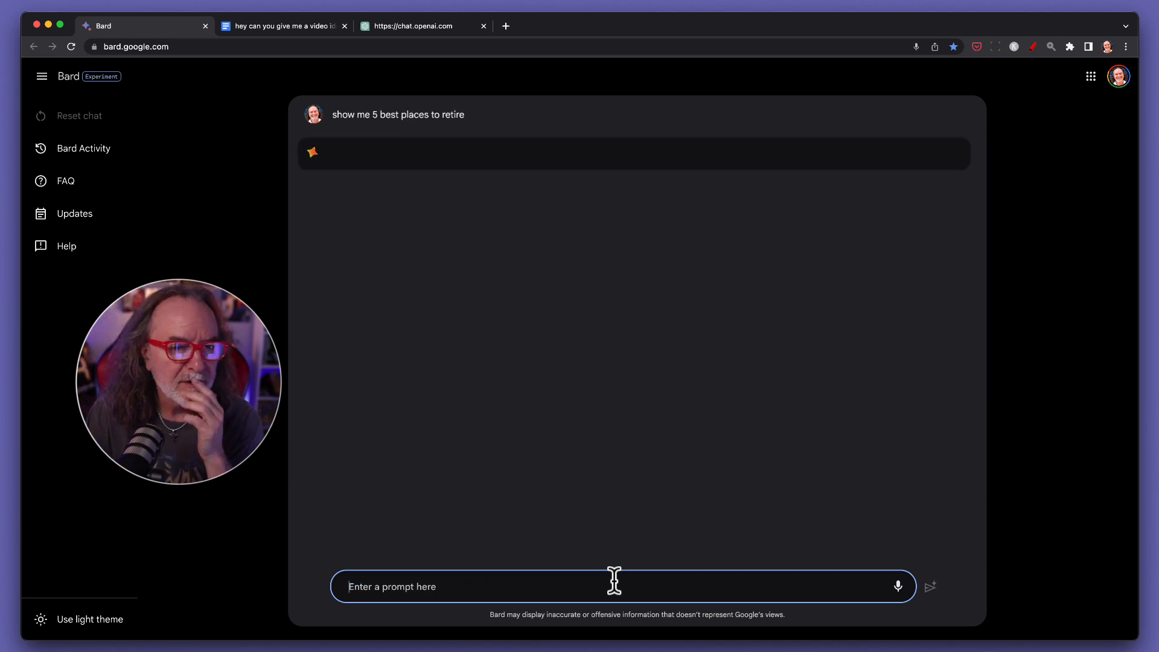
pyautogui.moveTo(747, 444)
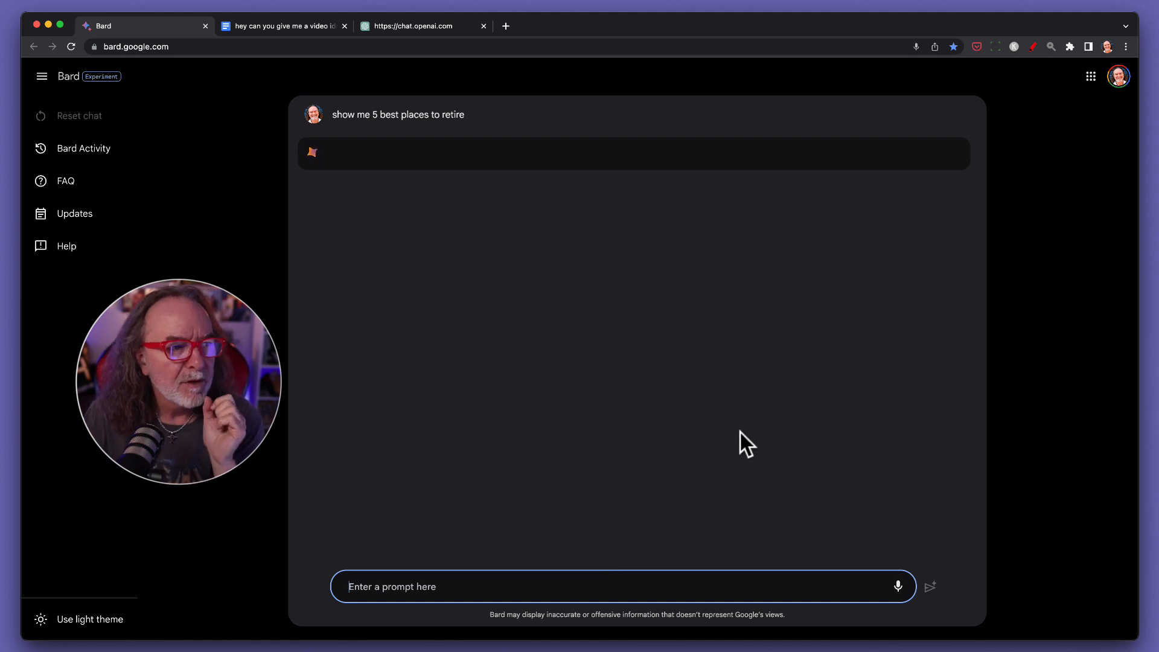
pyautogui.moveTo(823, 409)
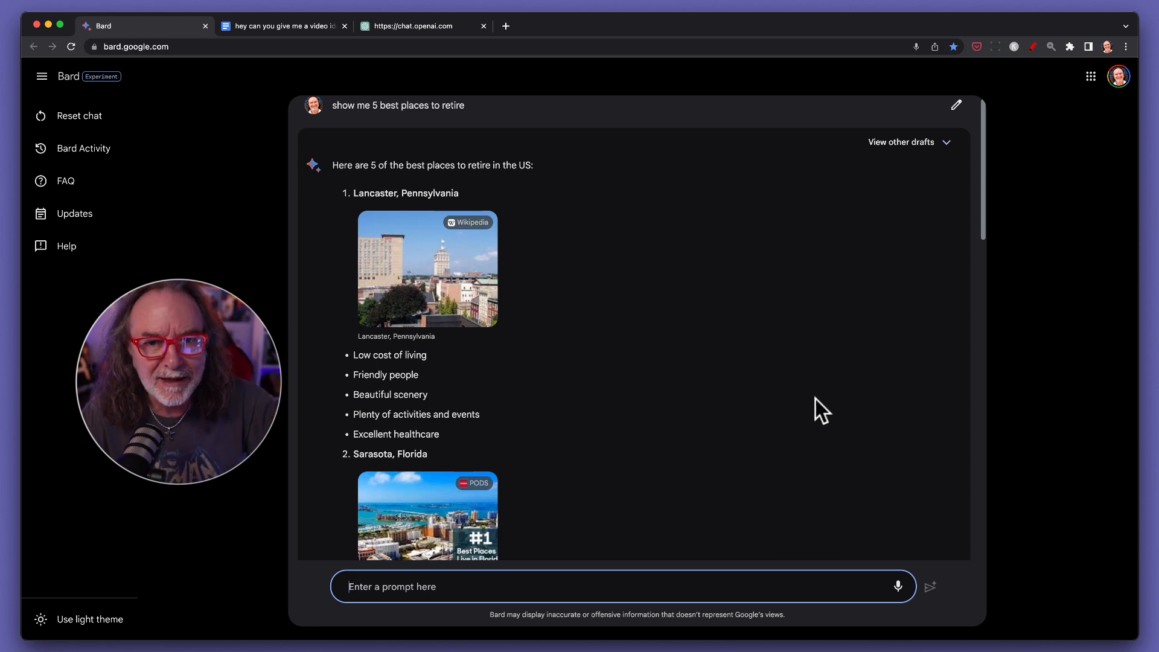
pyautogui.moveTo(784, 363)
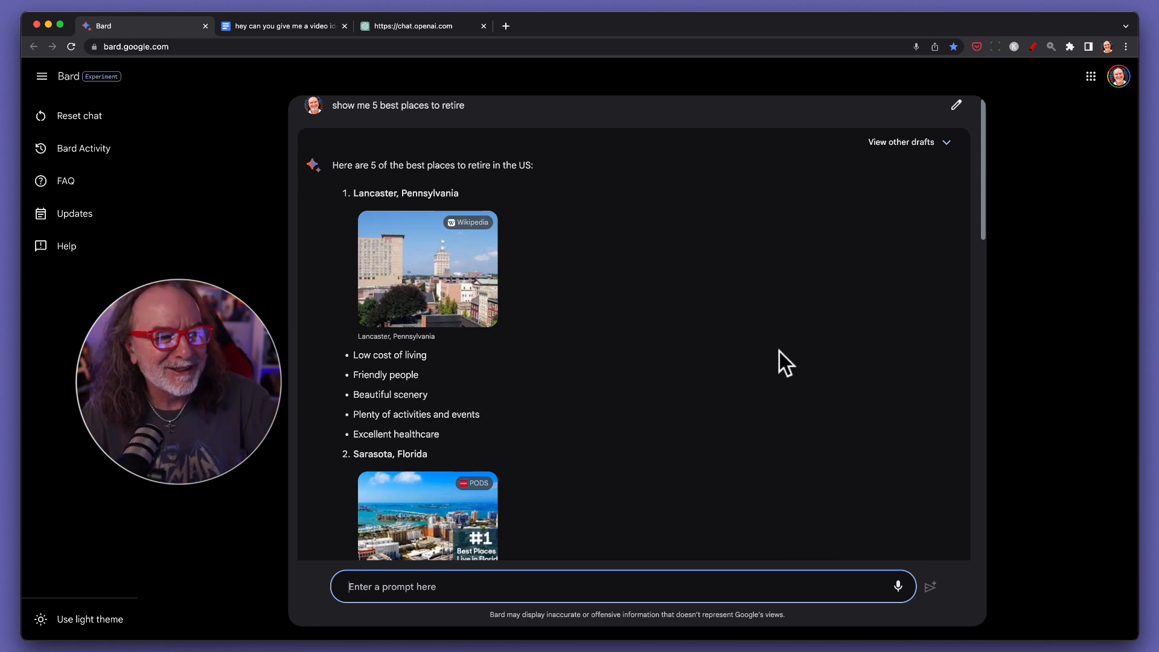
pyautogui.moveTo(427, 379)
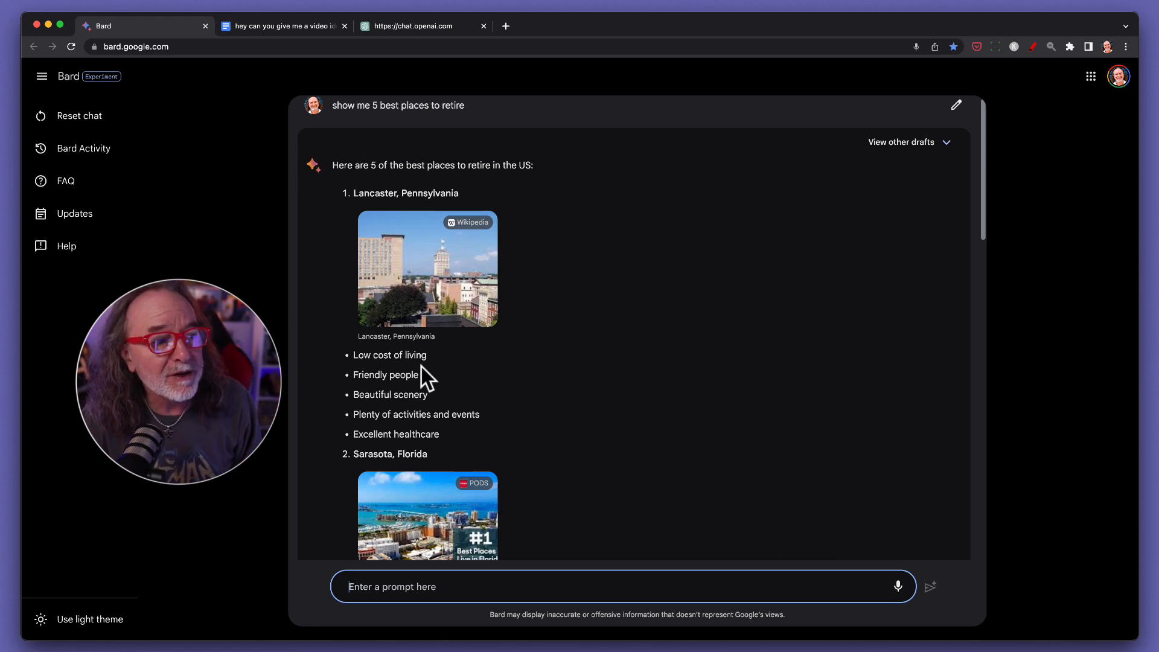
# Export the retirement answer to Google Docs and open the new document.
pyautogui.scroll(-3)
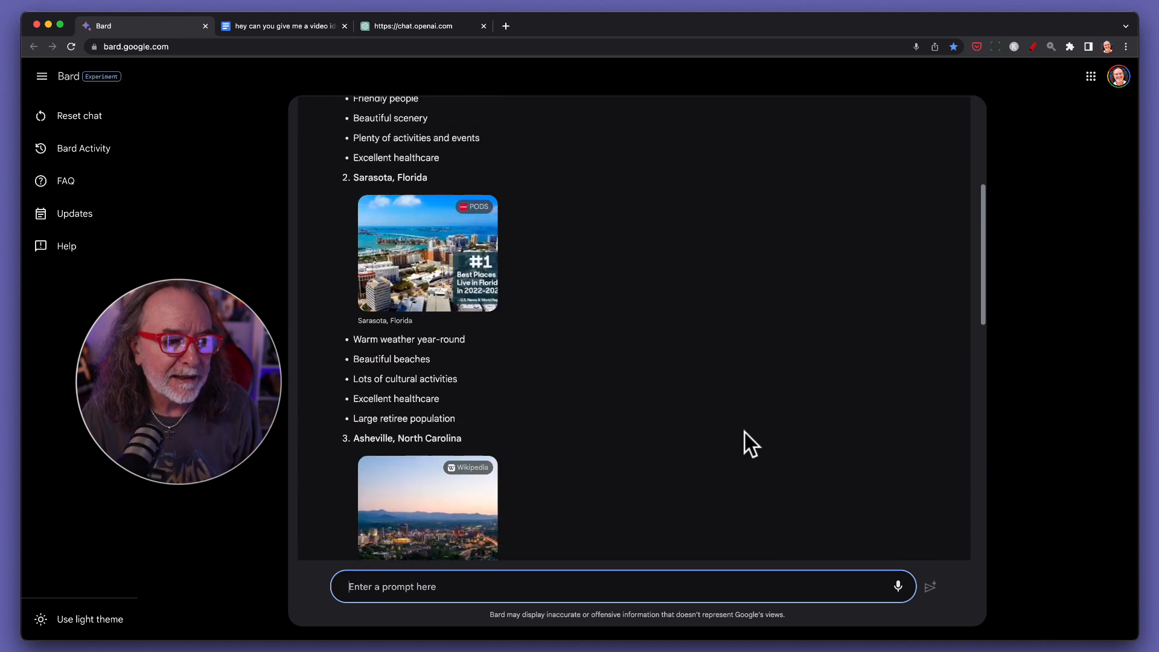
pyautogui.scroll(-3)
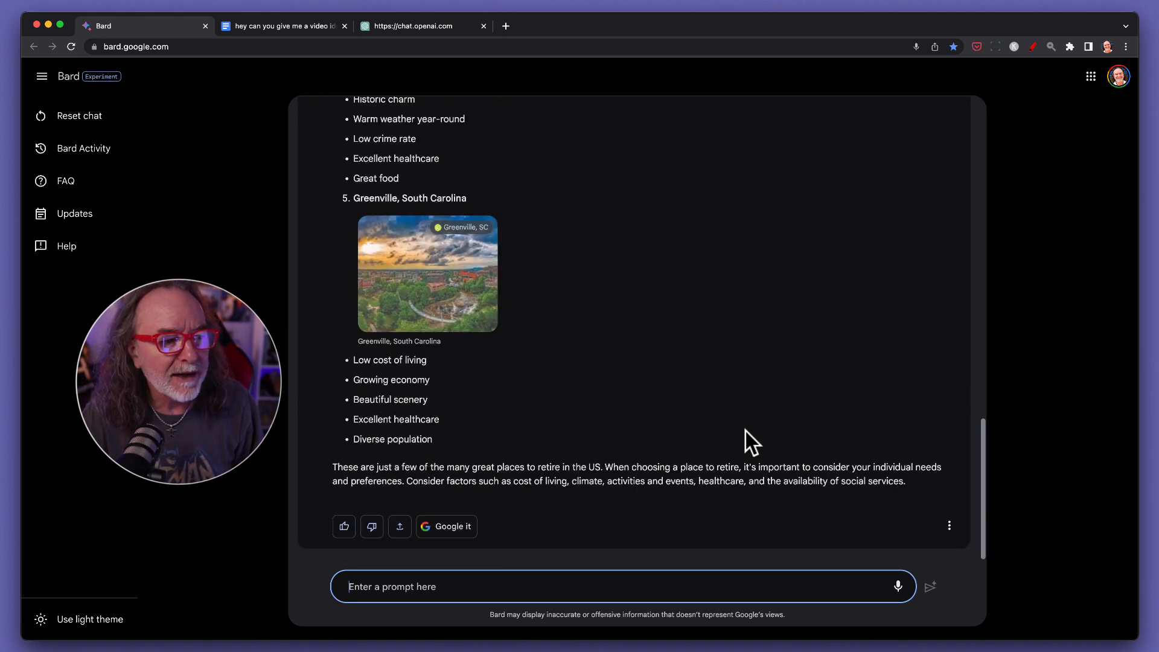
pyautogui.click(399, 527)
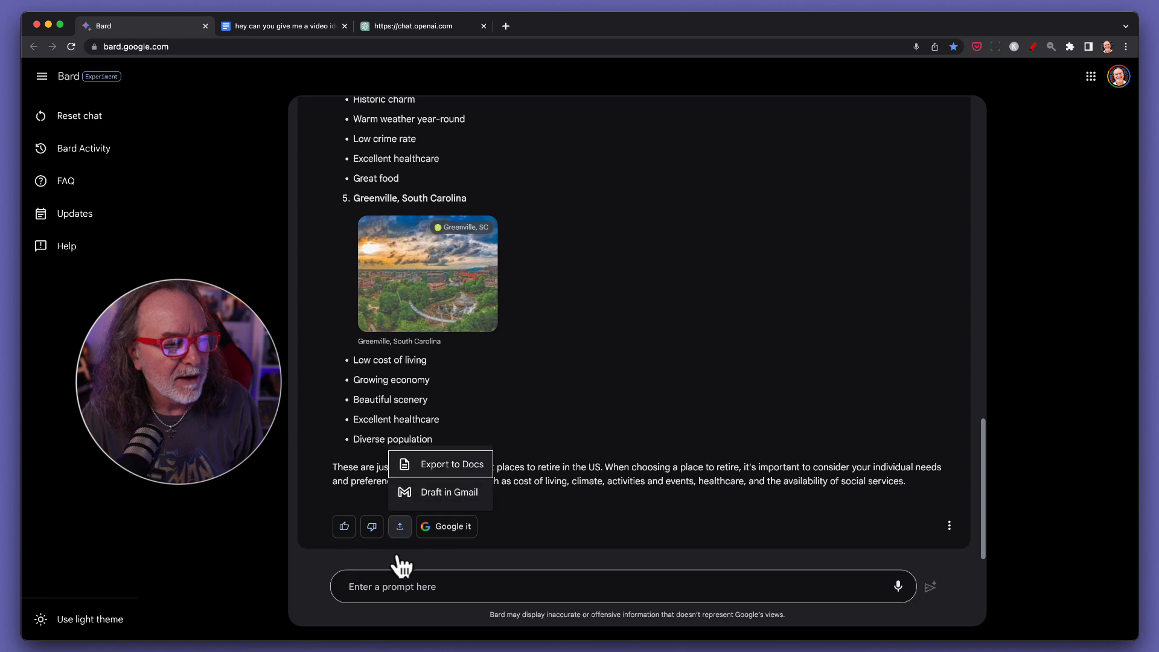
pyautogui.click(451, 464)
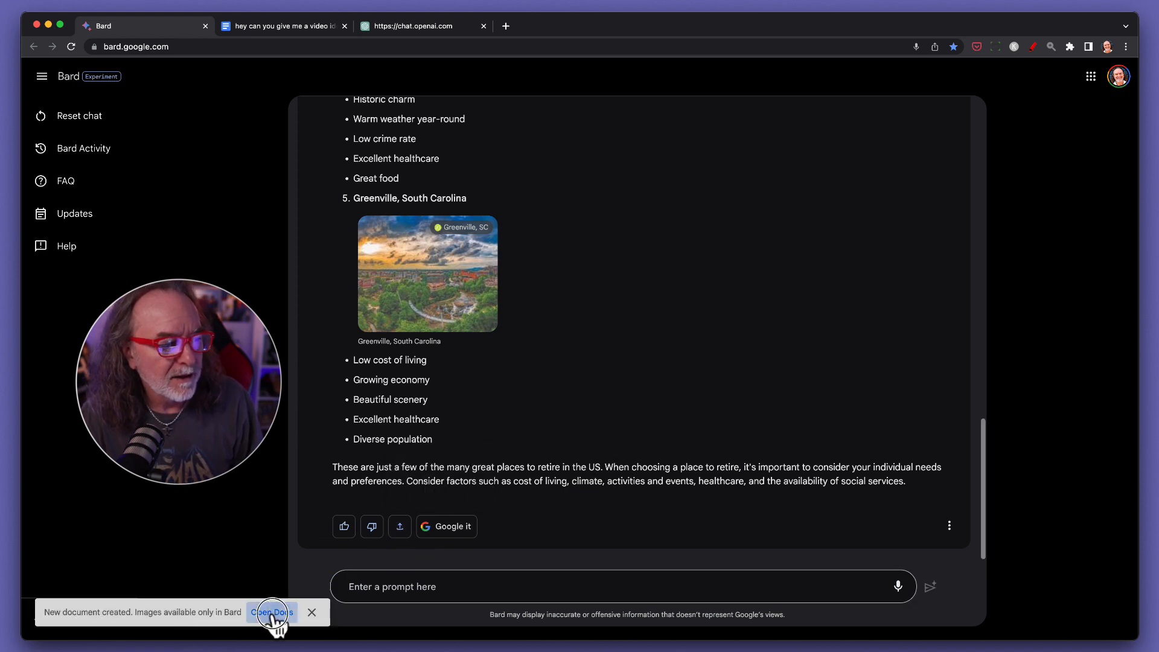
pyautogui.click(272, 613)
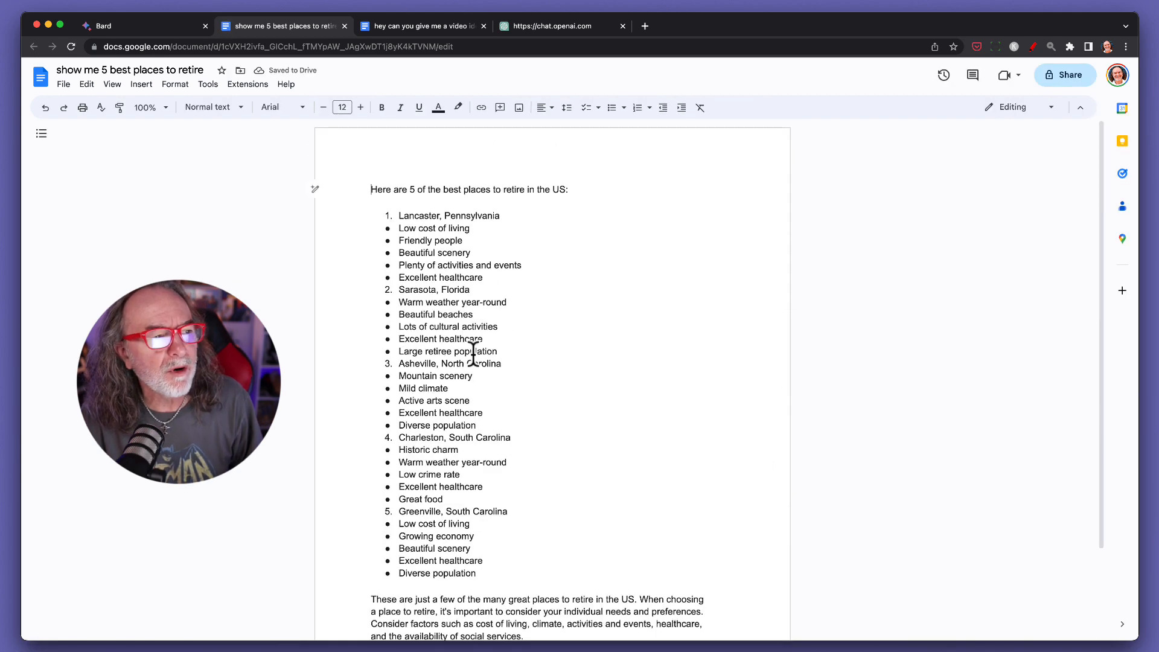
# Return to the Bard tab after viewing the exported retirement document.
pyautogui.click(96, 26)
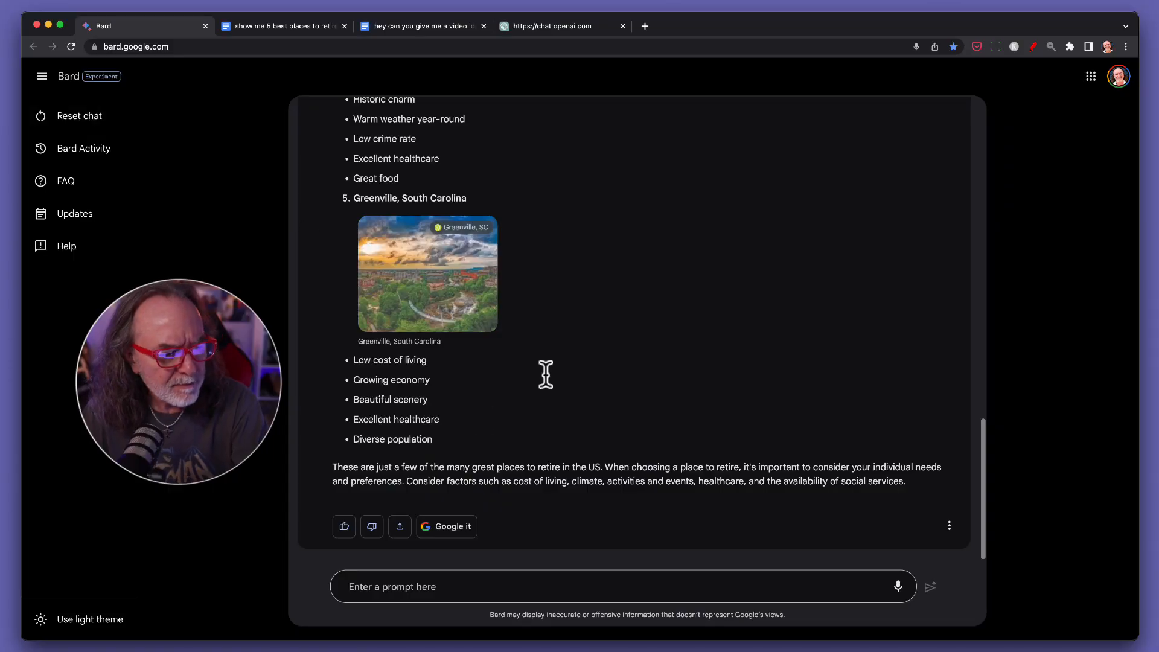
# Reset the Bard chat and confirm clearing the conversation.
pyautogui.click(78, 115)
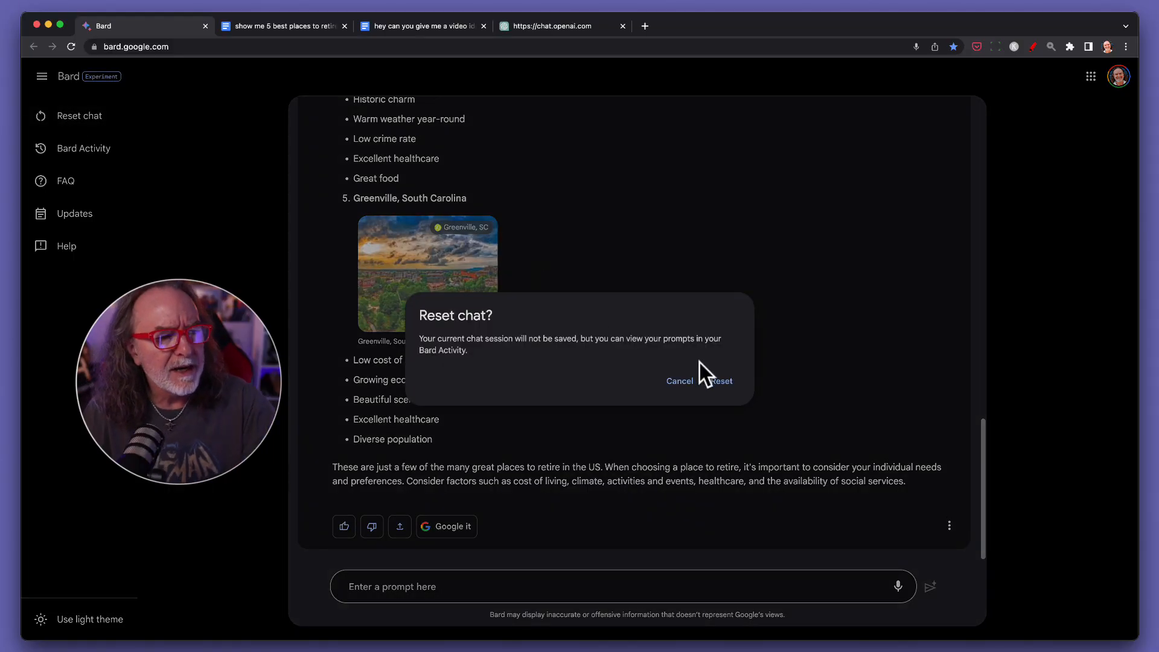
pyautogui.click(719, 381)
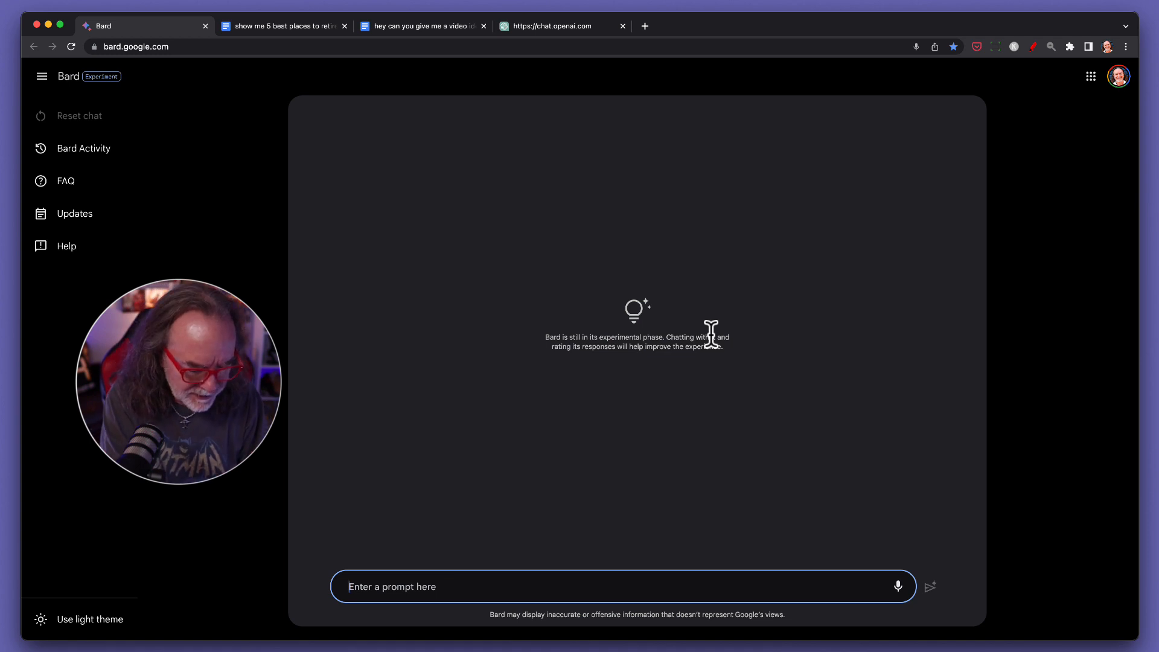
# Send 'give me a video idea about starting a video podcast' to Bard.
pyautogui.write('giv')
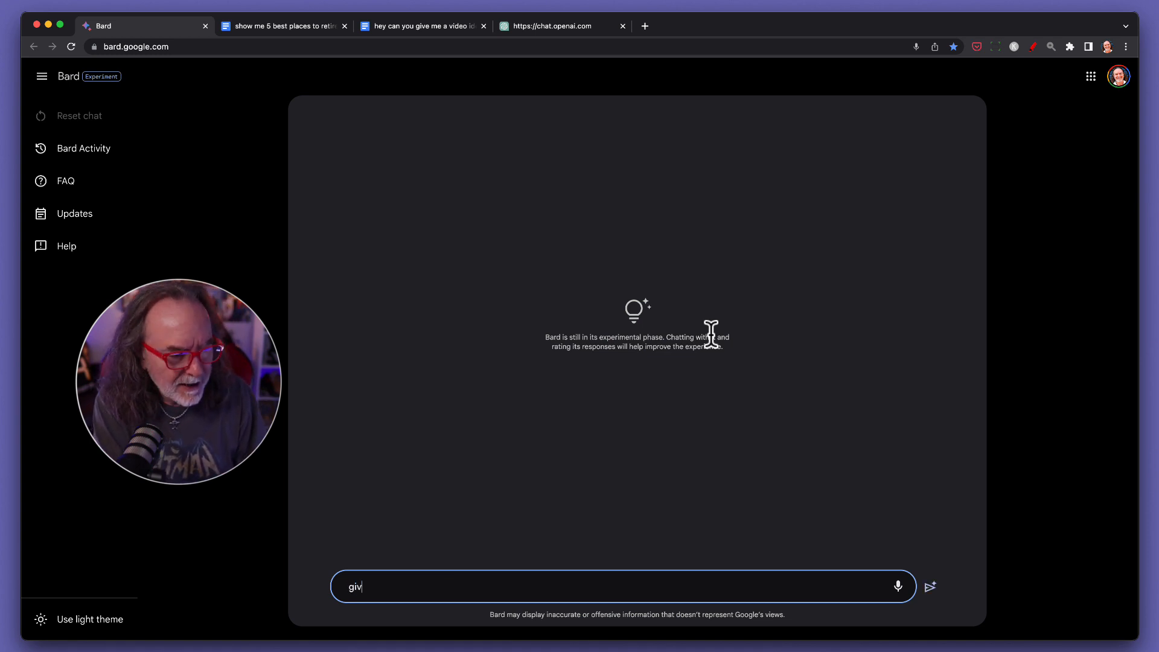
pyautogui.write('e me a')
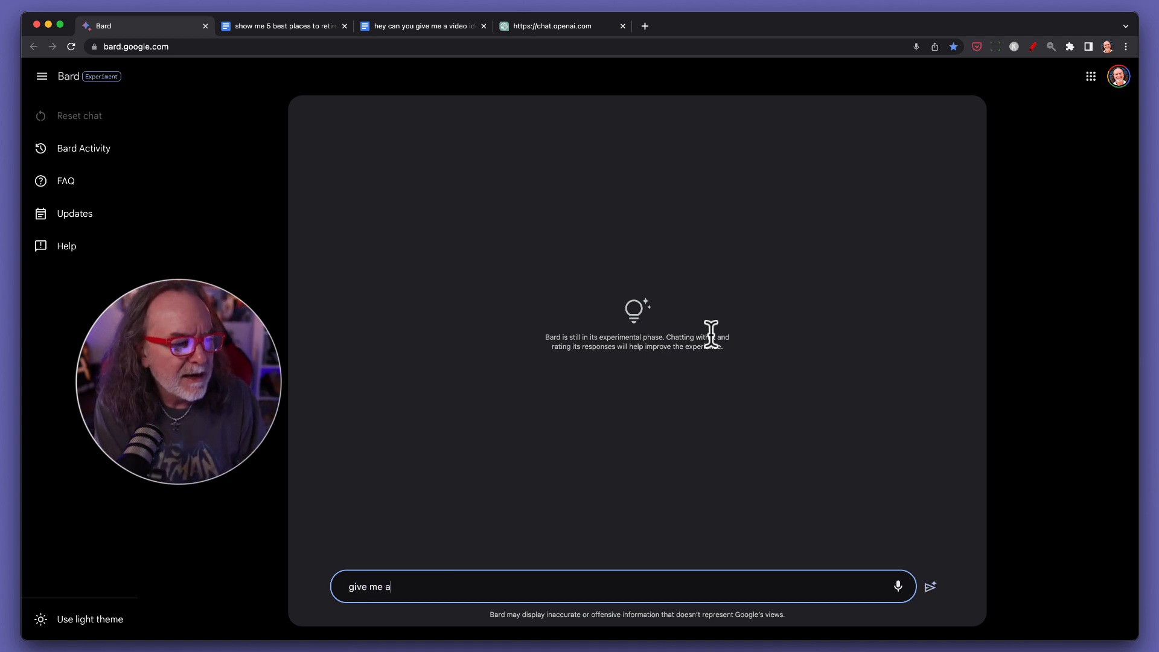
pyautogui.write('vi')
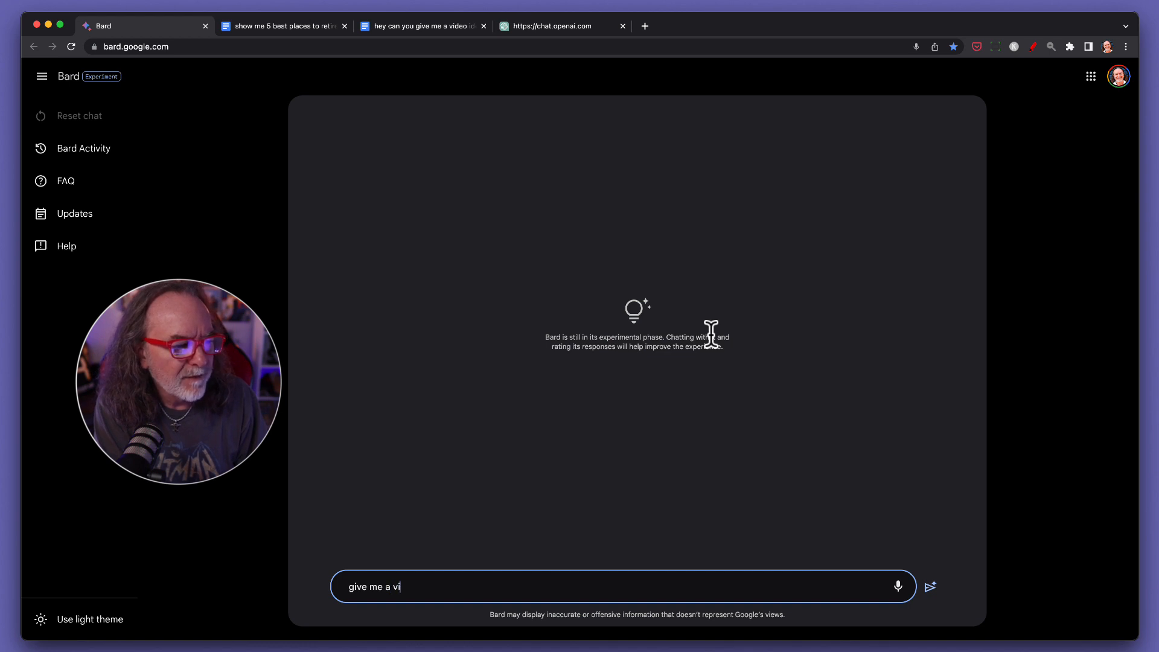
pyautogui.write('deo idea')
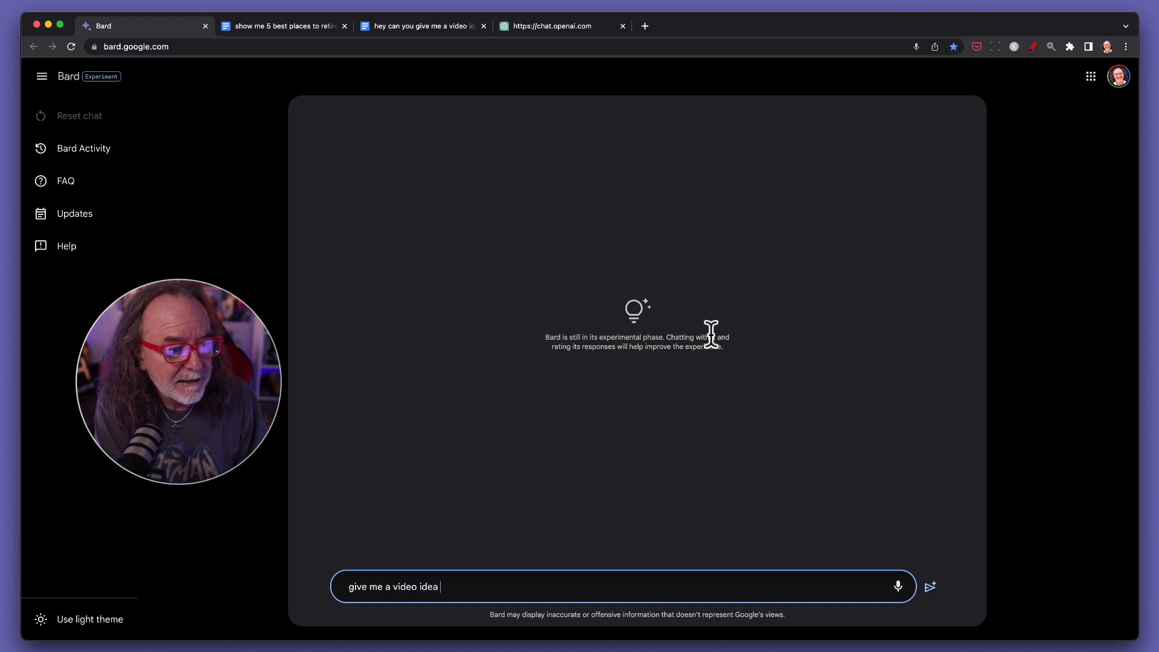
pyautogui.write('about starting')
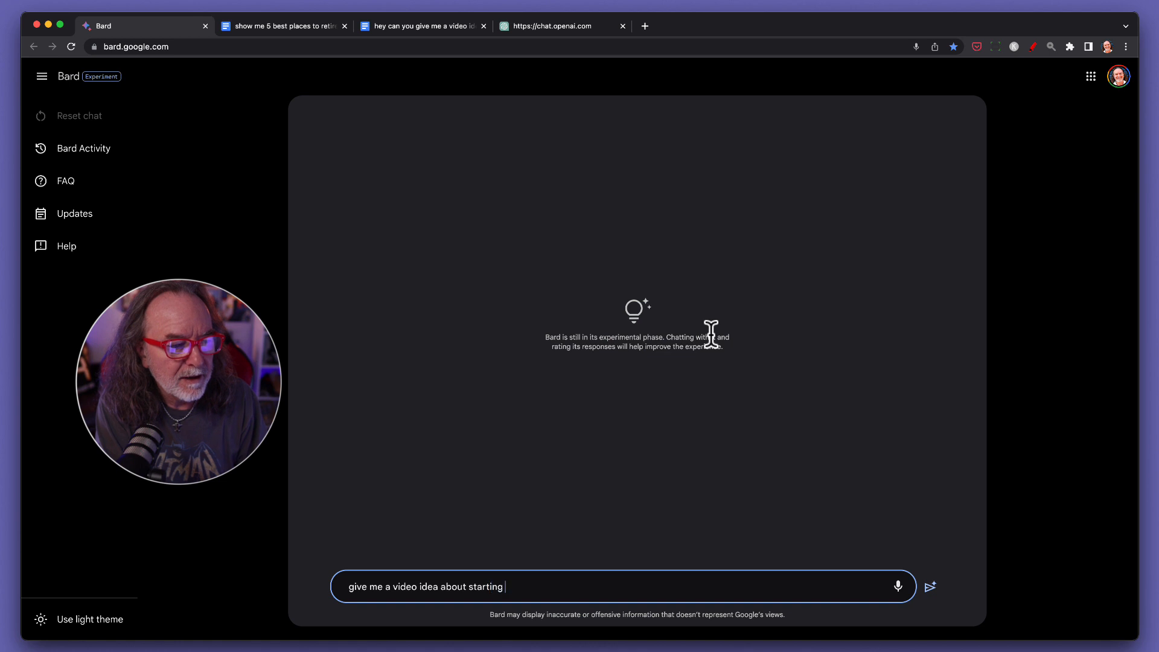
pyautogui.write('a video podcast')
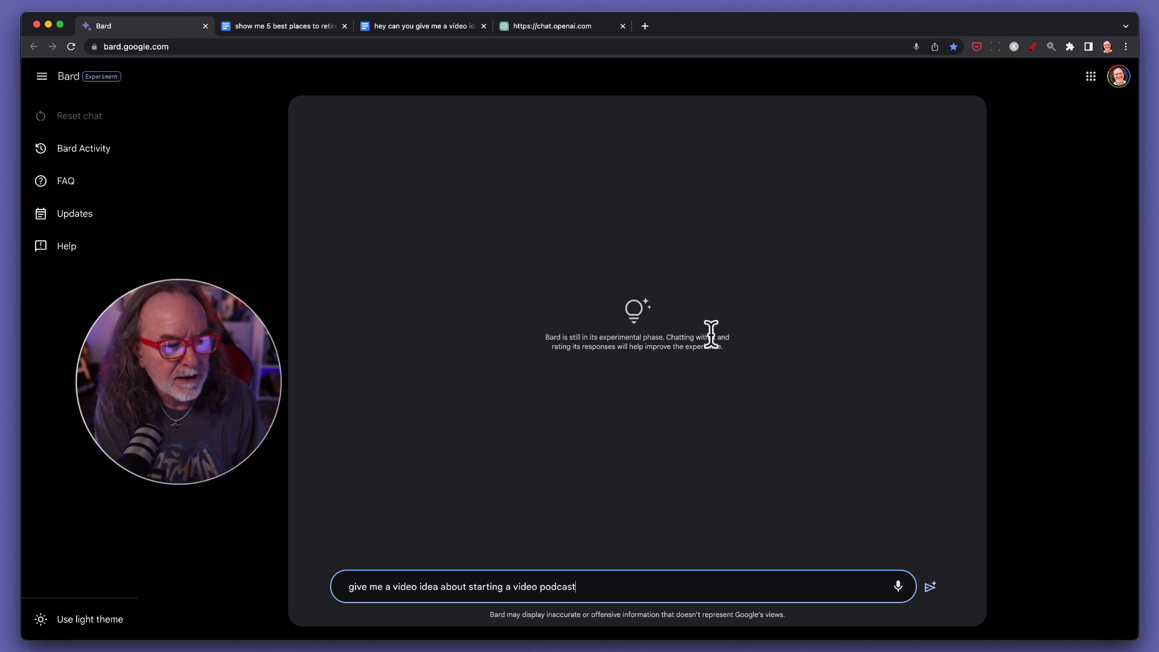
pyautogui.click(930, 586)
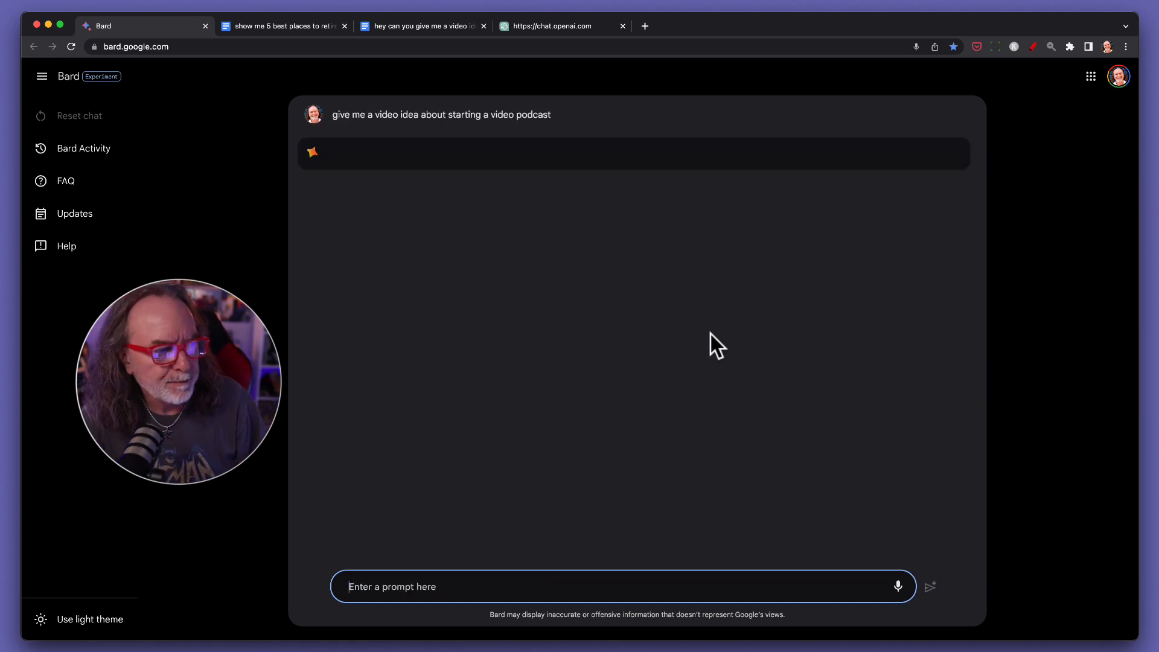
pyautogui.moveTo(709, 340)
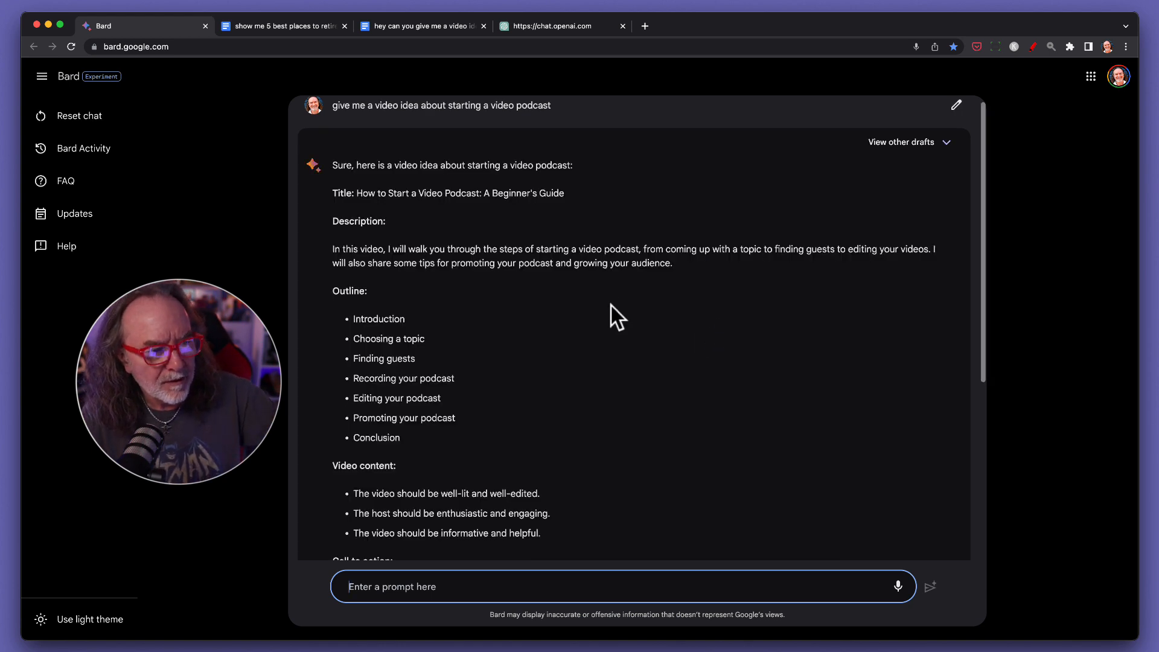
# Google the related topic 'How much does it cost to start a video podcast?'.
pyautogui.scroll(-3)
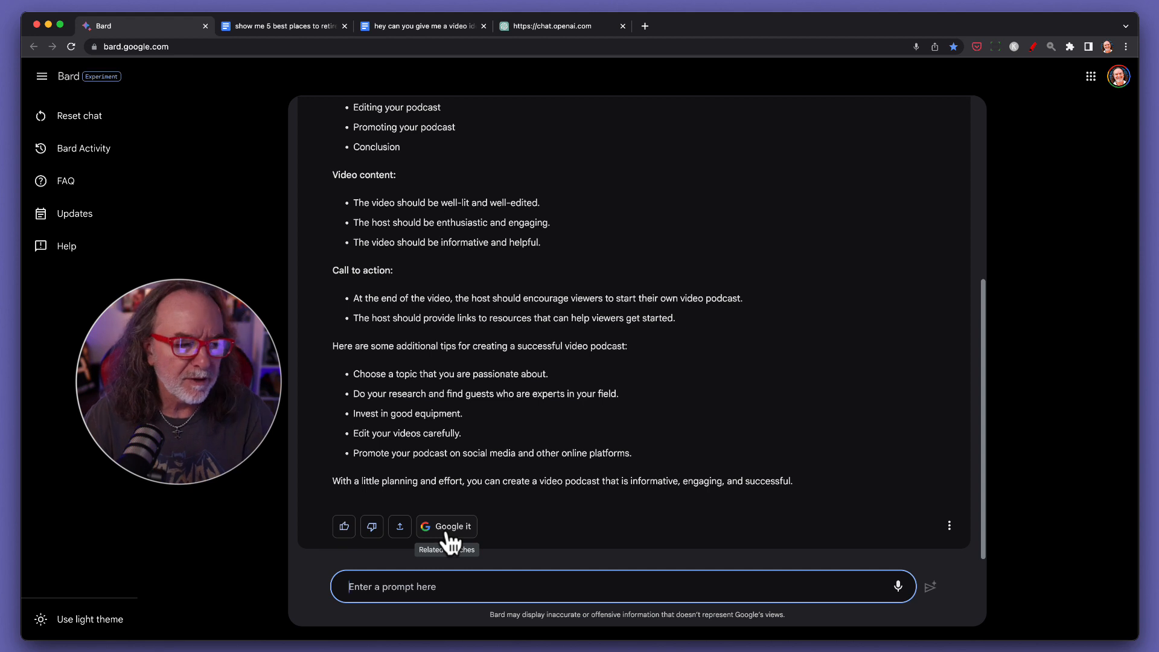
pyautogui.click(445, 527)
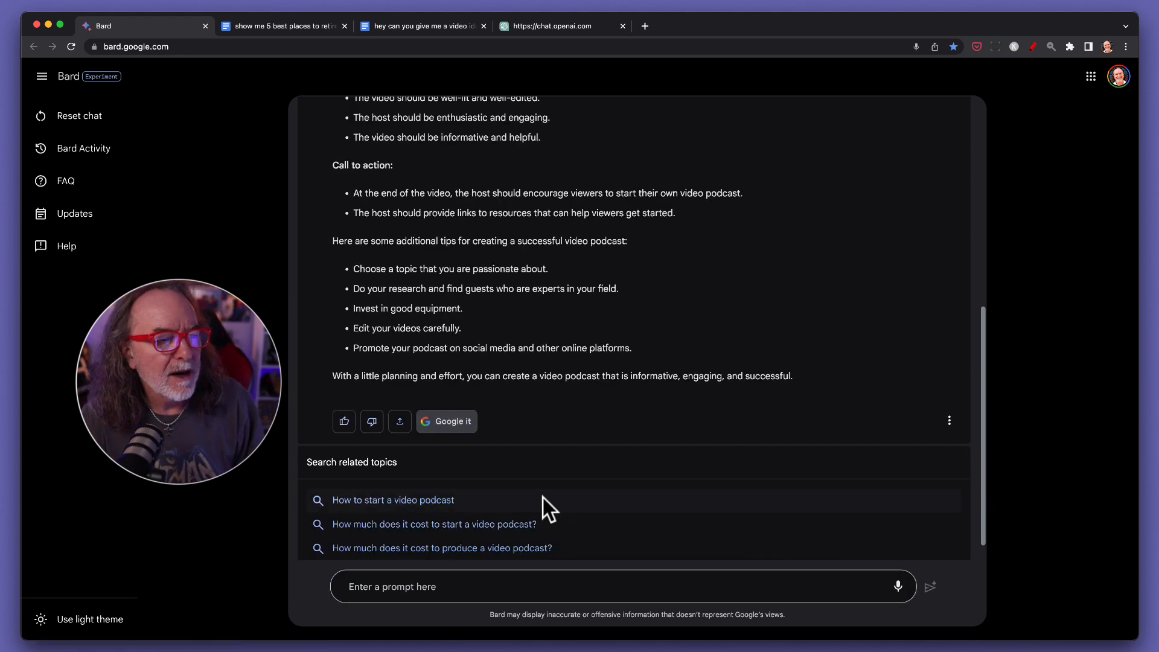
pyautogui.moveTo(432, 551)
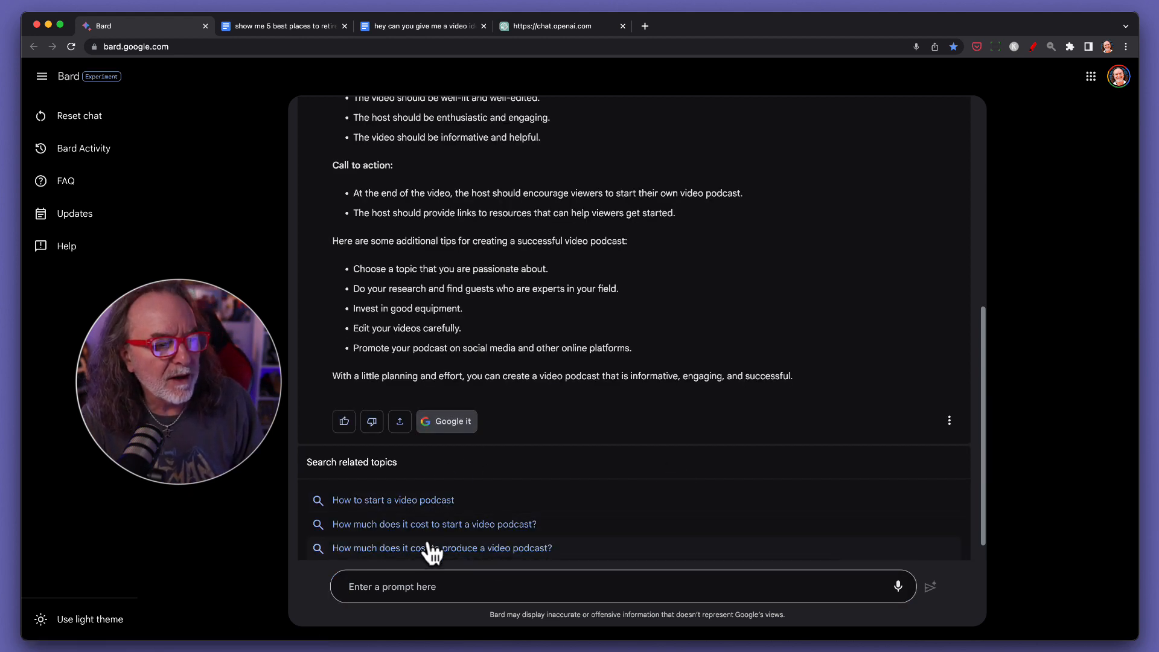
pyautogui.moveTo(480, 540)
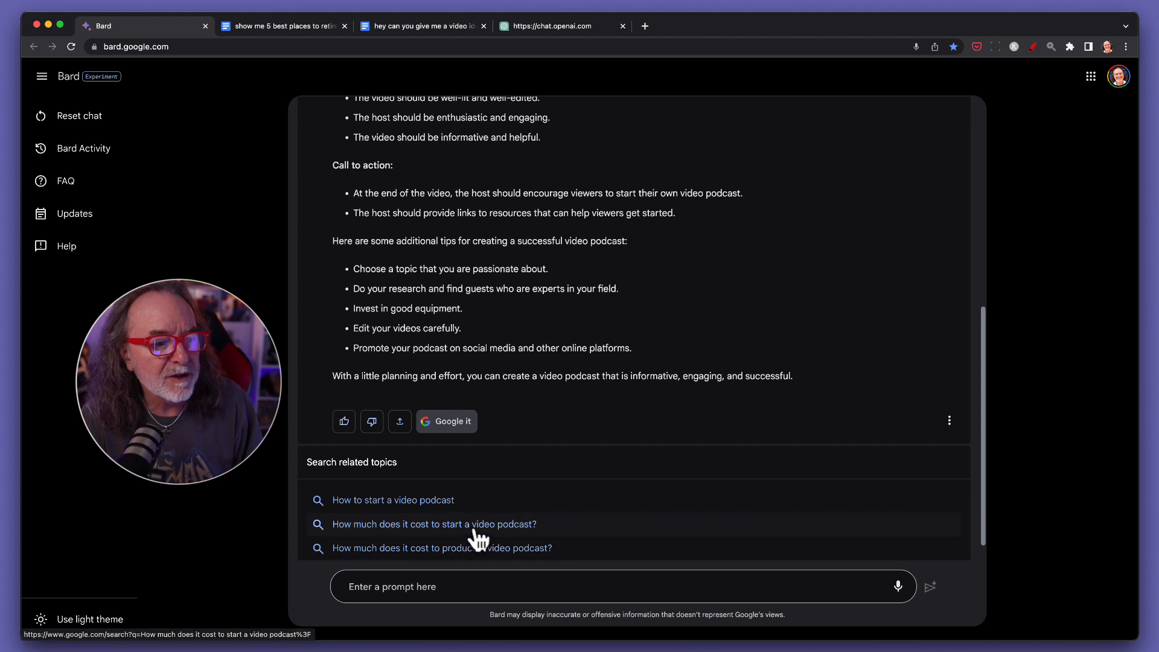
pyautogui.click(435, 524)
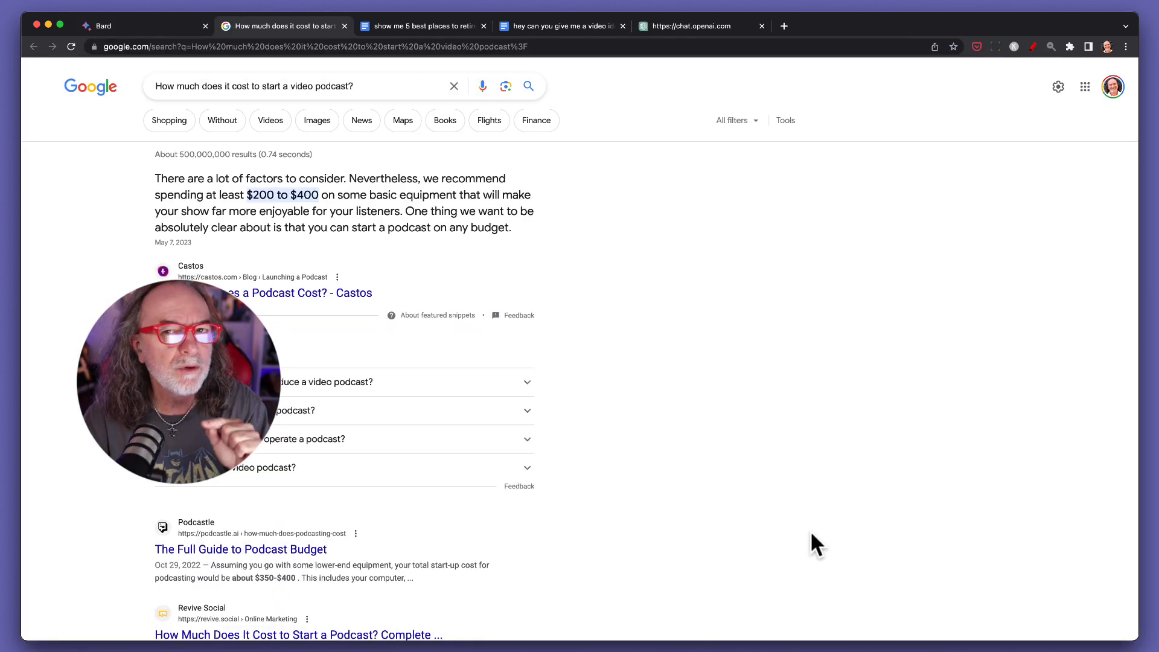
# Review the video podcast cost search results, then return to the Bard tab.
pyautogui.scroll(-3)
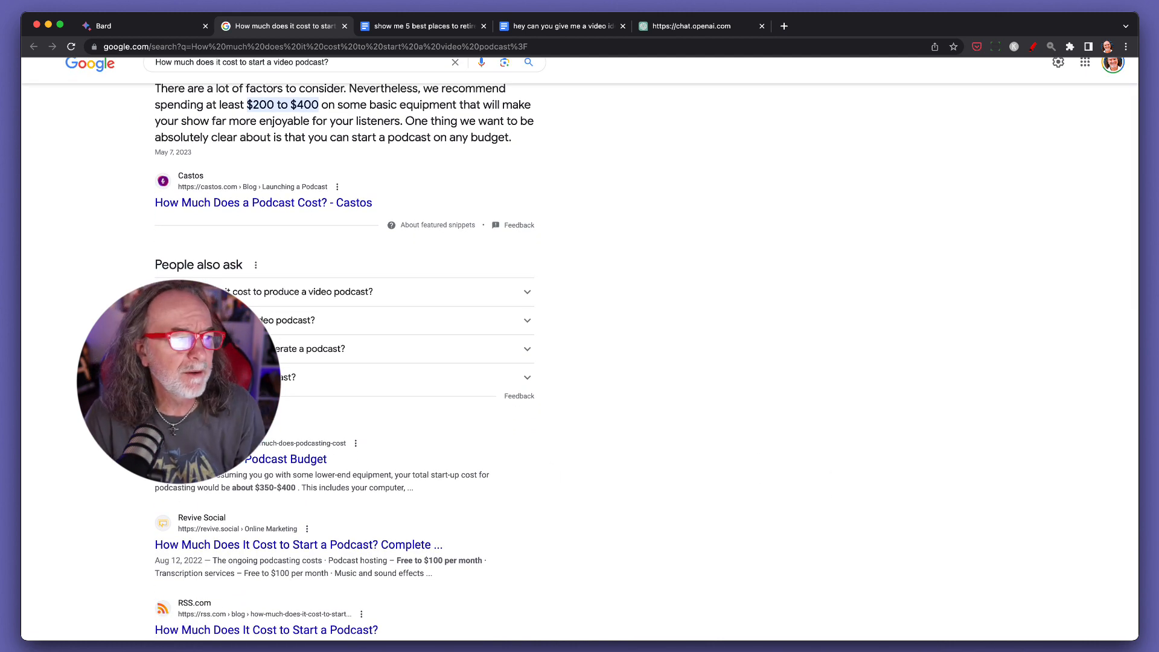
pyautogui.moveTo(442, 636)
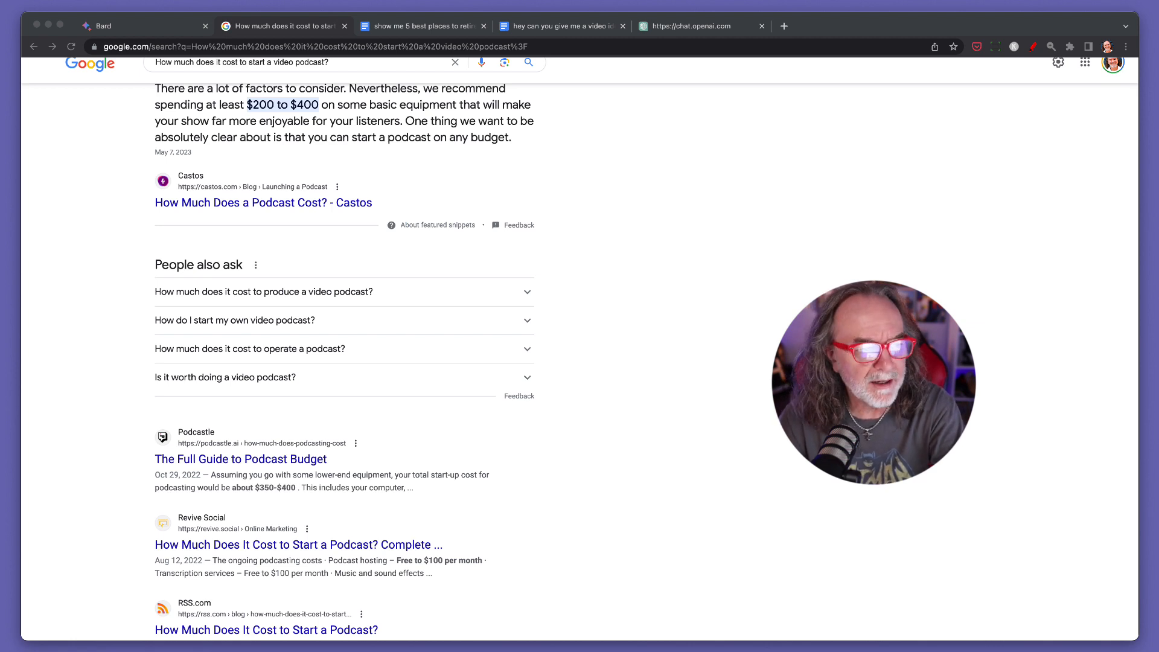
pyautogui.click(141, 26)
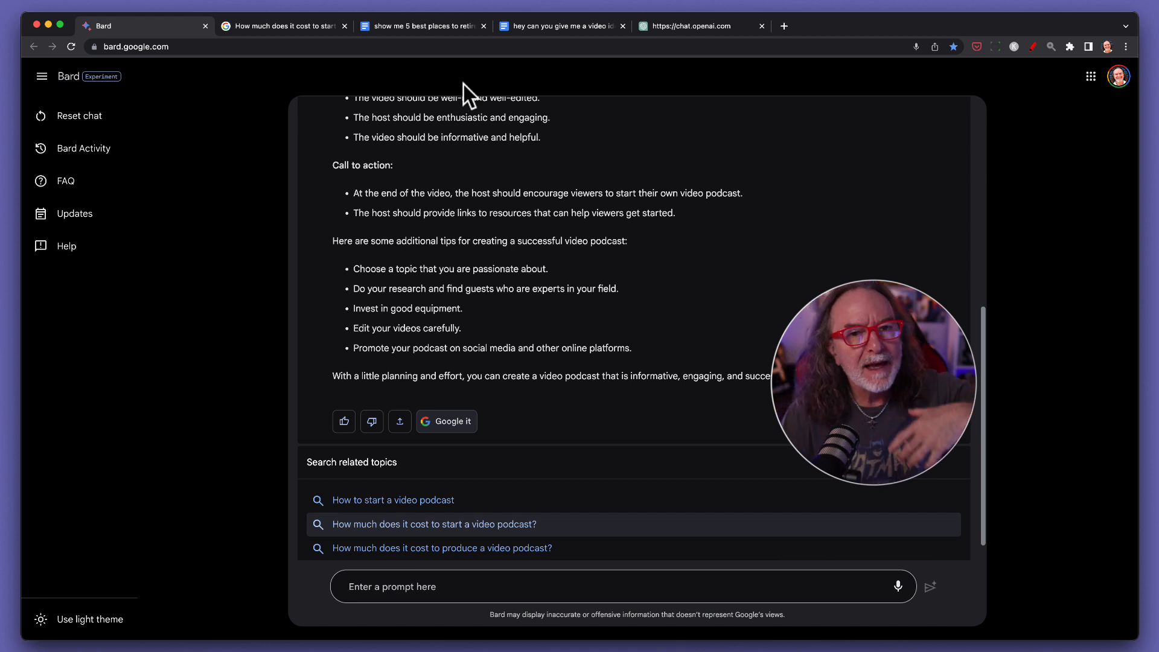
pyautogui.moveTo(613, 207)
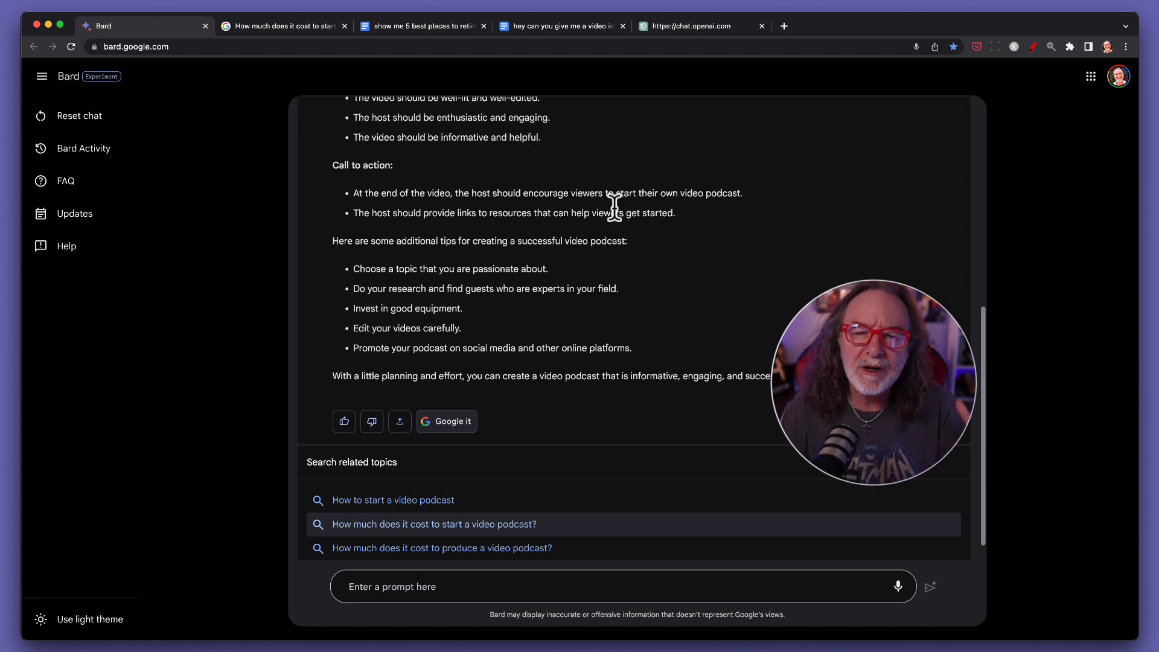
pyautogui.moveTo(81, 148)
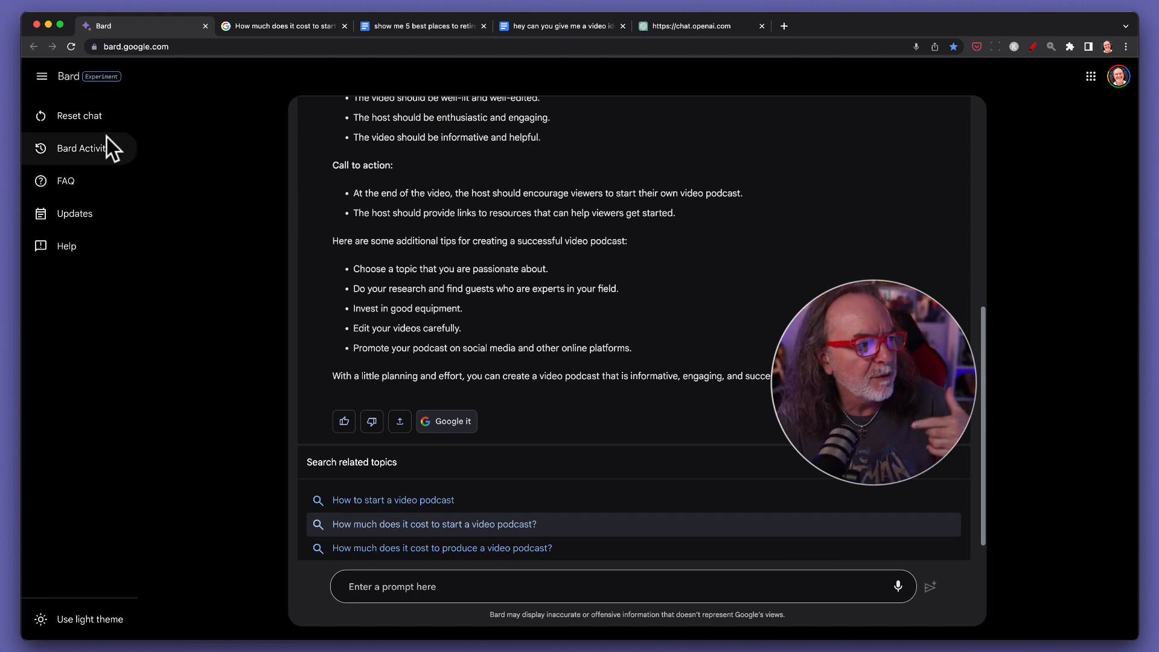
# Review today's Bard prompts in My Activity, then return to the Bard chat tab.
pyautogui.click(81, 148)
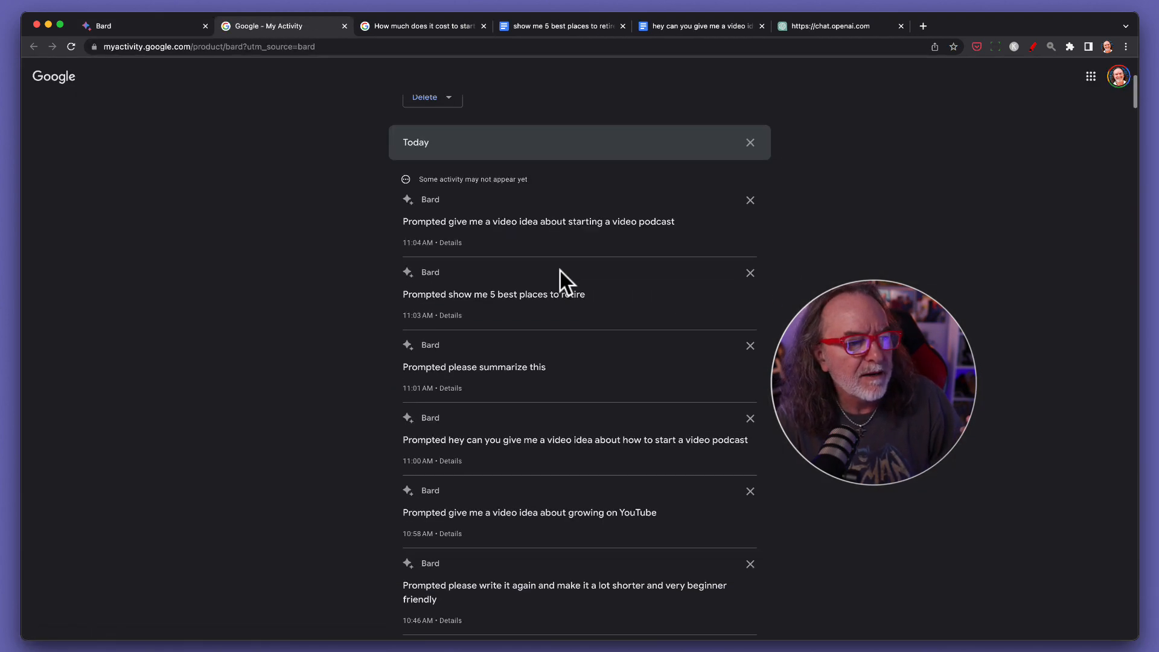
pyautogui.scroll(3)
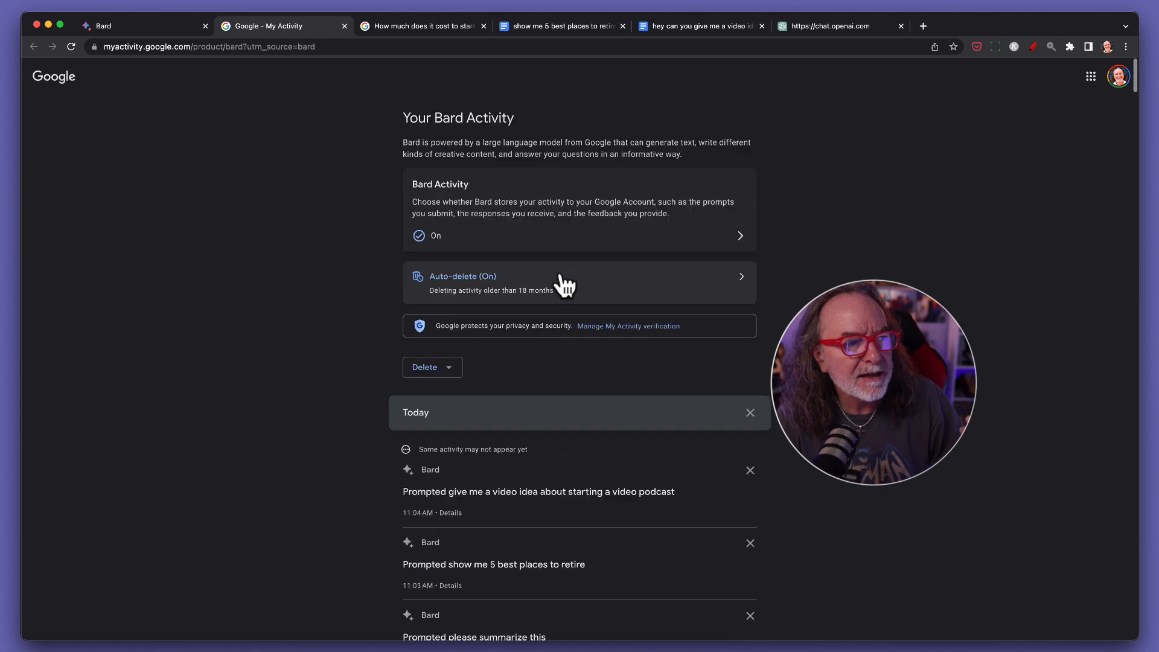
pyautogui.moveTo(494, 250)
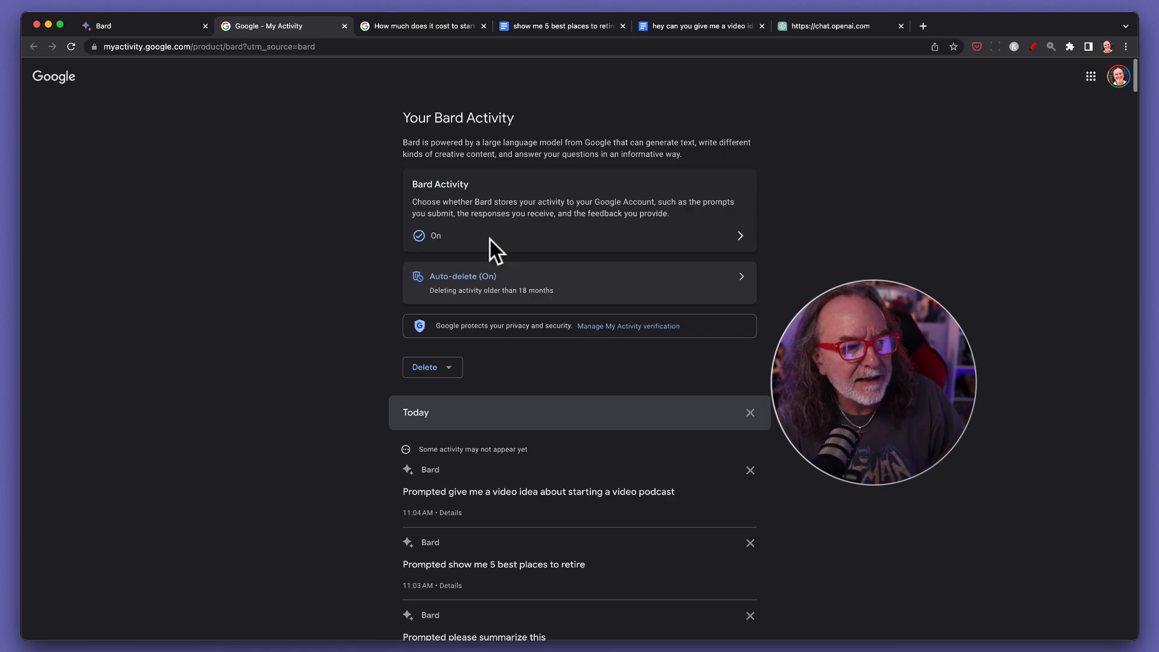
pyautogui.click(126, 26)
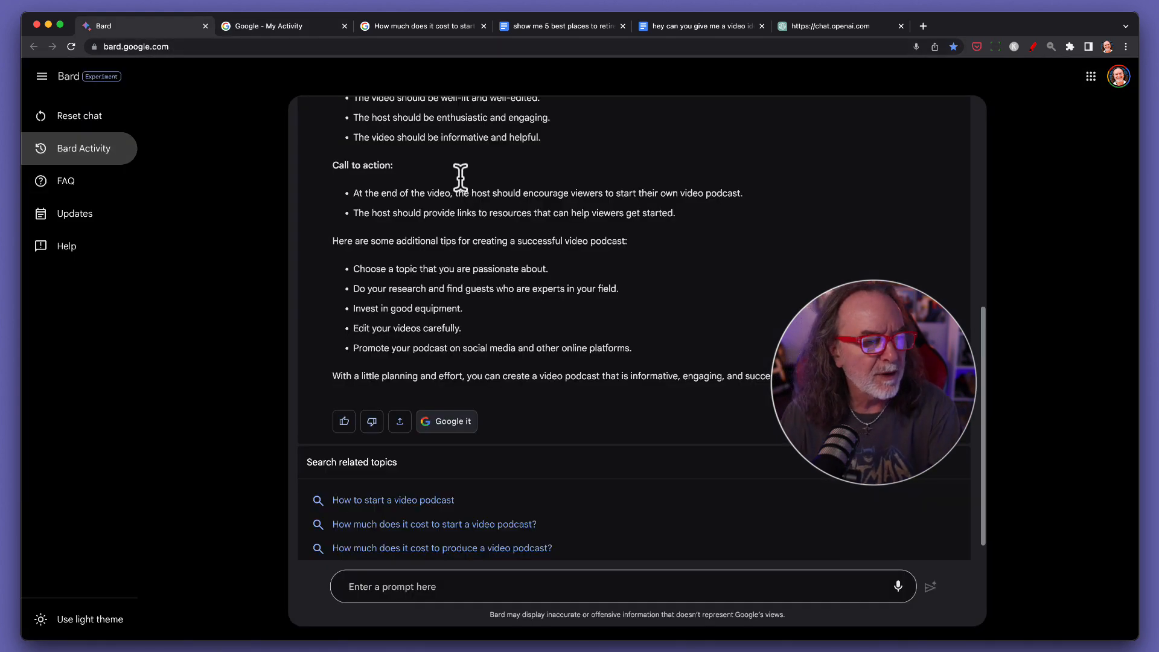